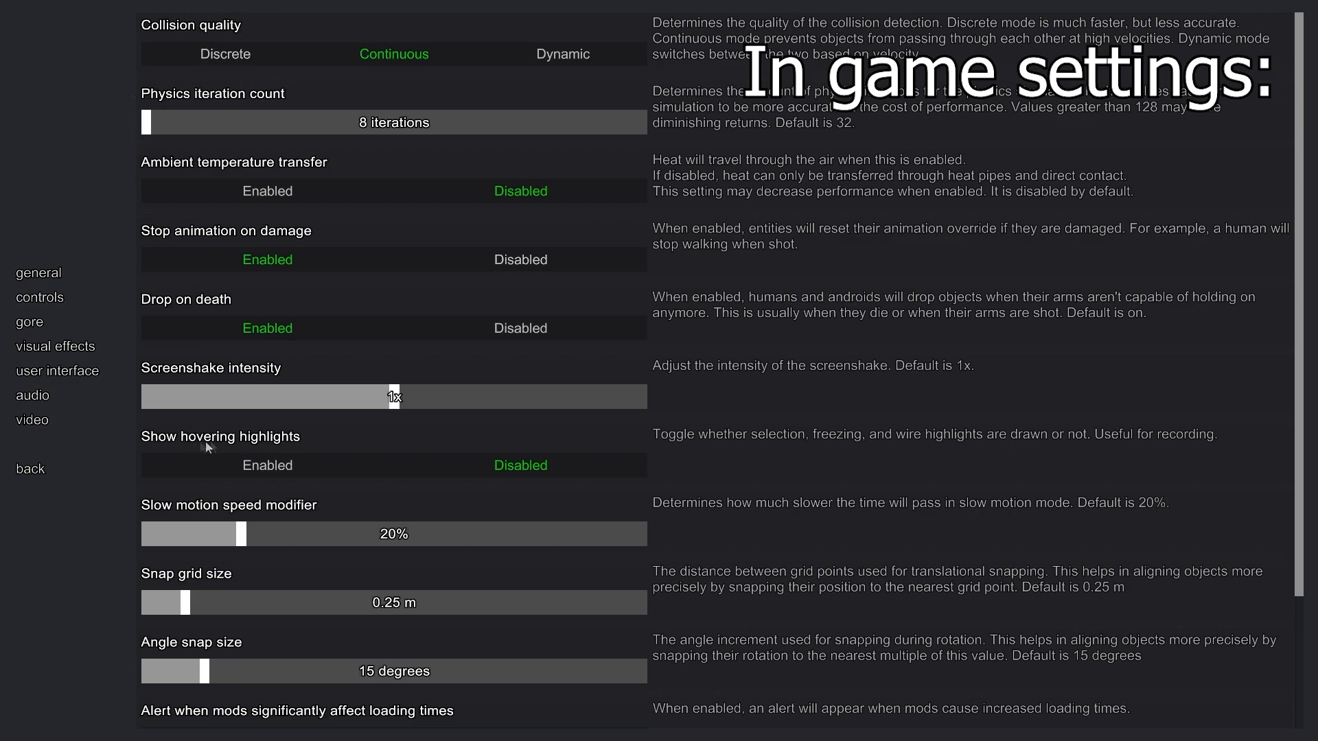
pyautogui.moveTo(302, 440)
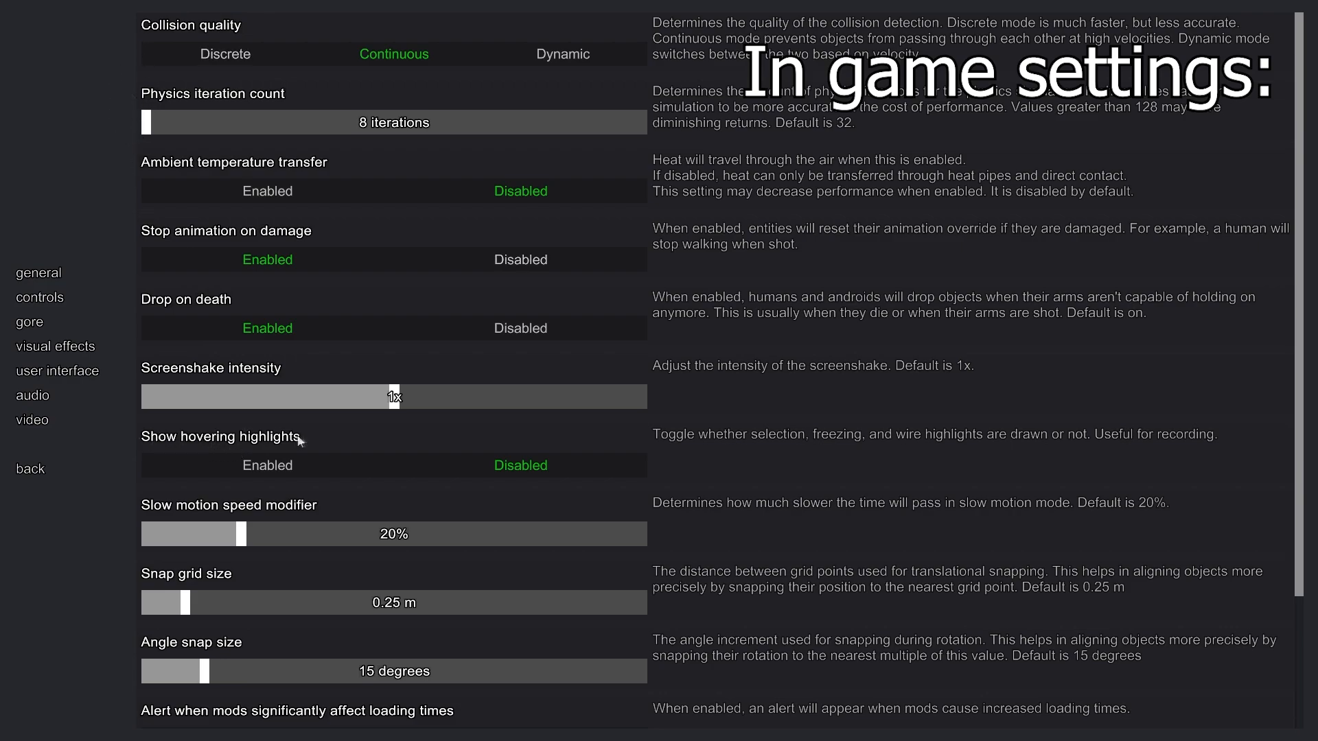
# Show People Playground's video settings: fullscreen, Vsync, 60 fps limit, 110% brightness
pyautogui.click(520, 465)
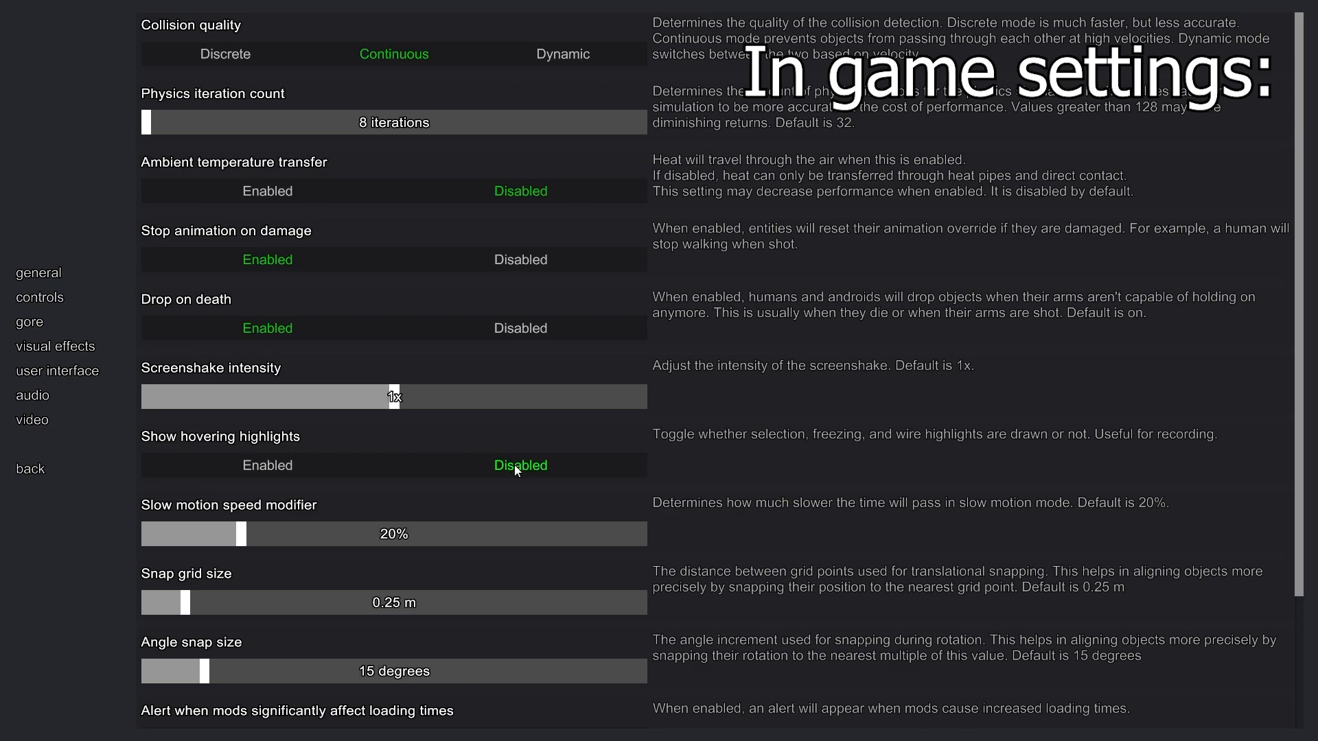
pyautogui.moveTo(790, 450)
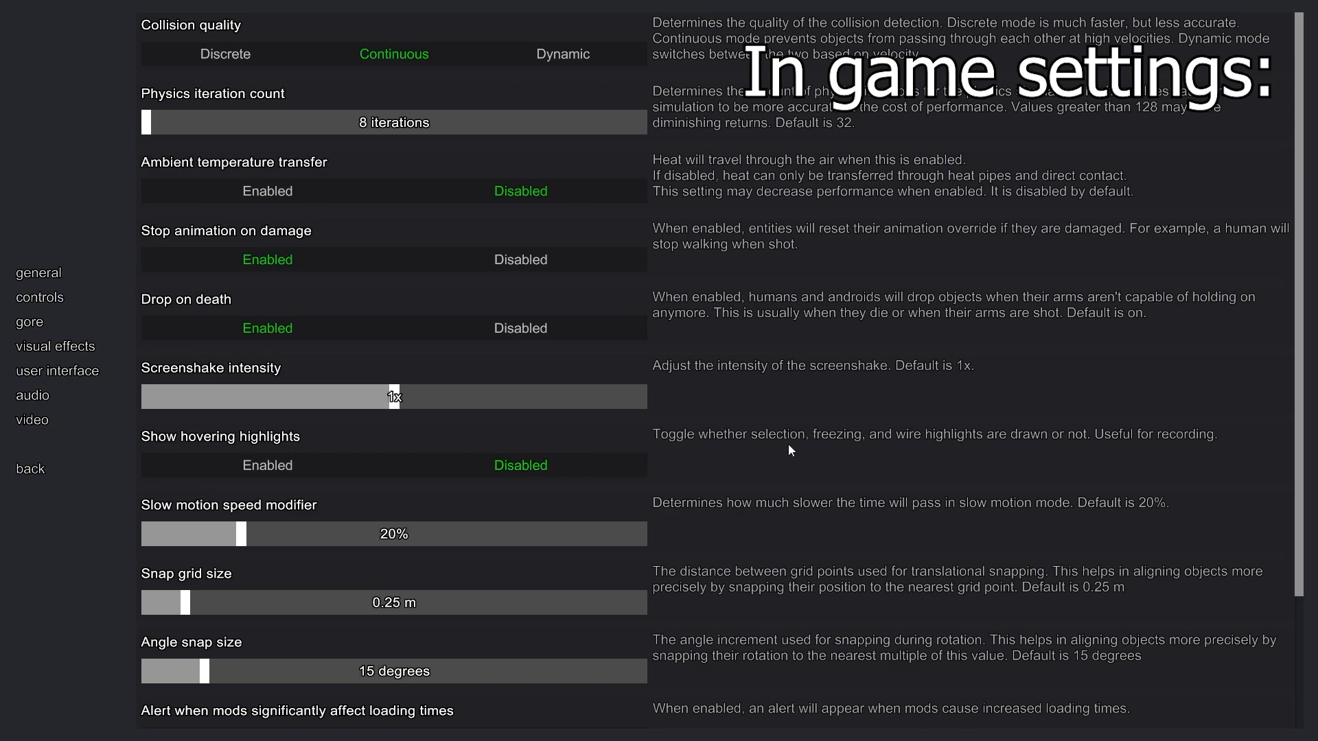
pyautogui.moveTo(1110, 453)
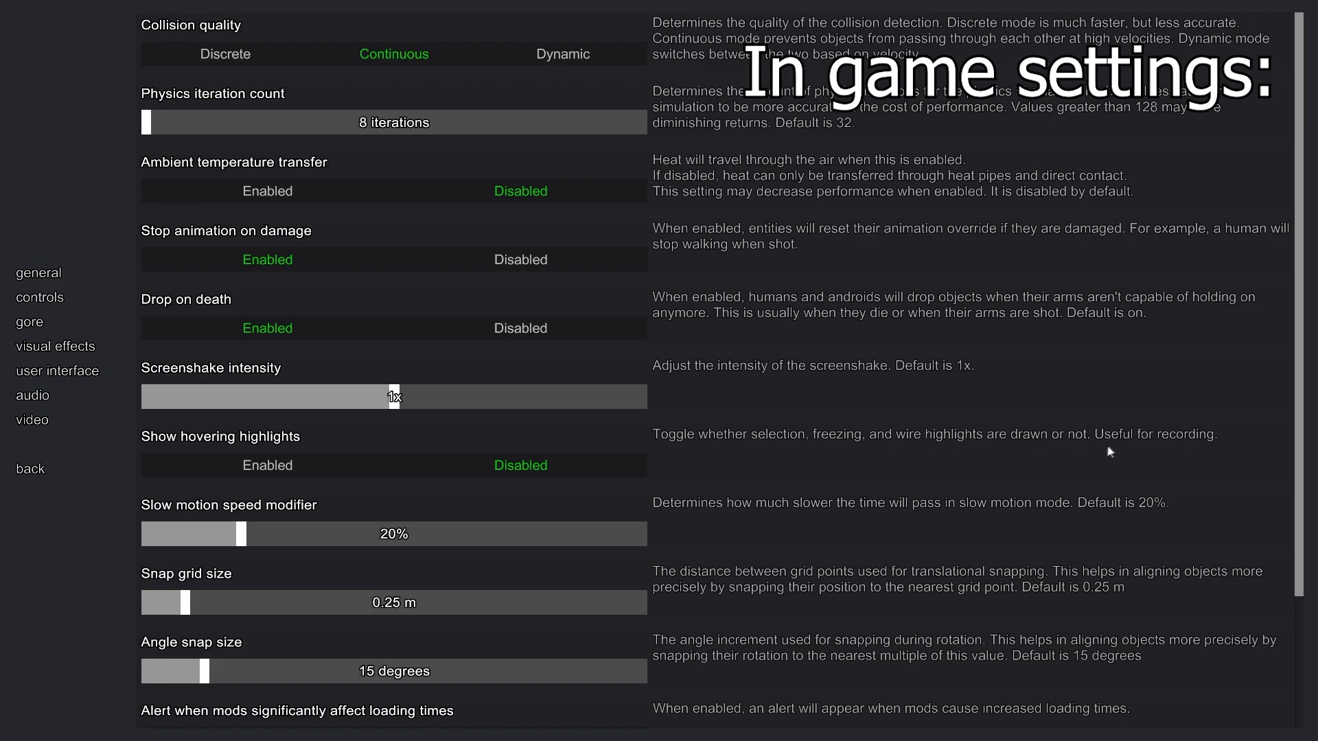
pyautogui.moveTo(286, 387)
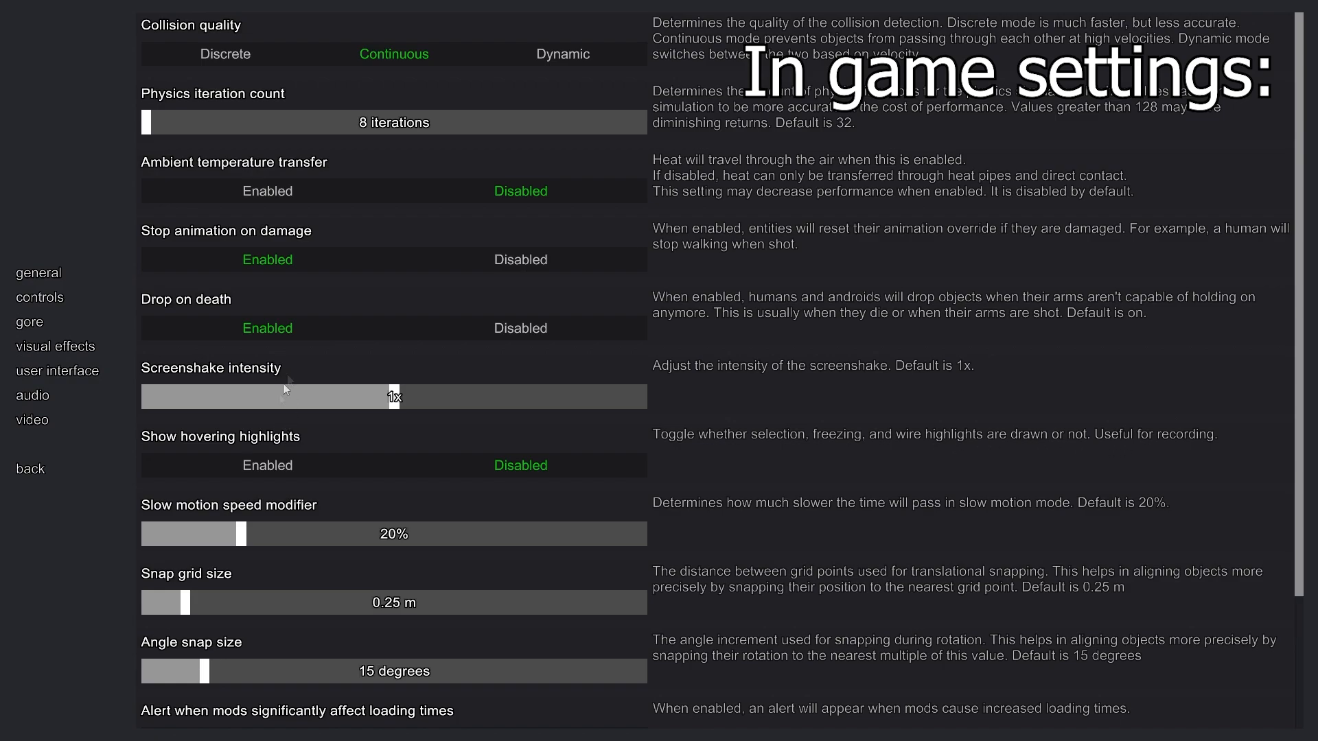
pyautogui.click(33, 419)
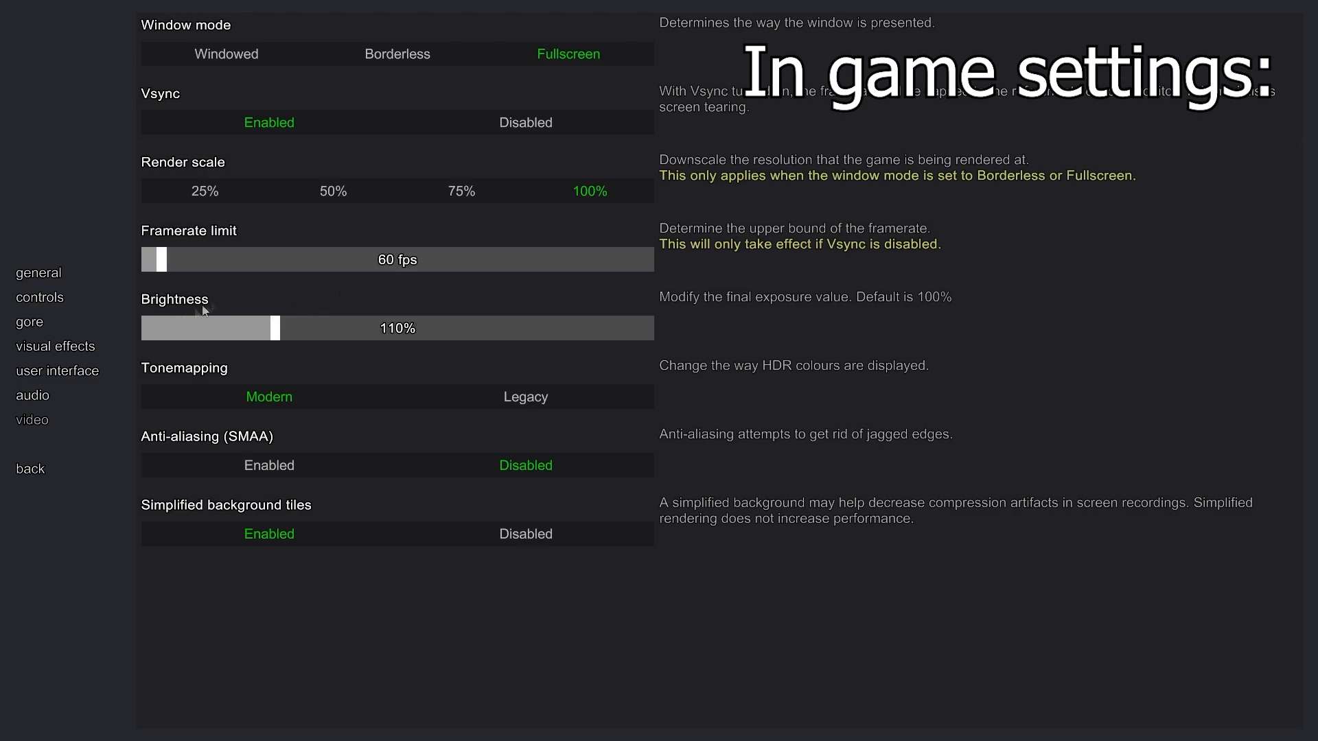
pyautogui.moveTo(158, 308)
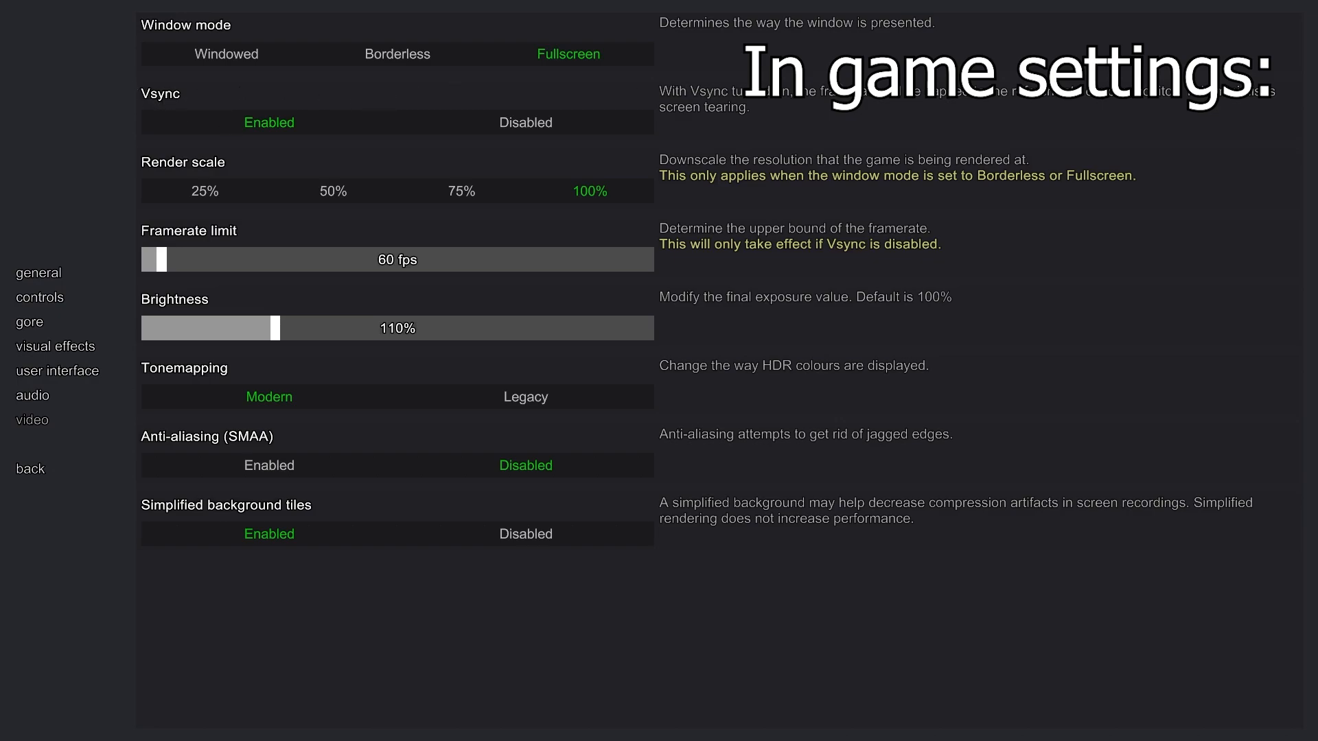
pyautogui.moveTo(193, 393)
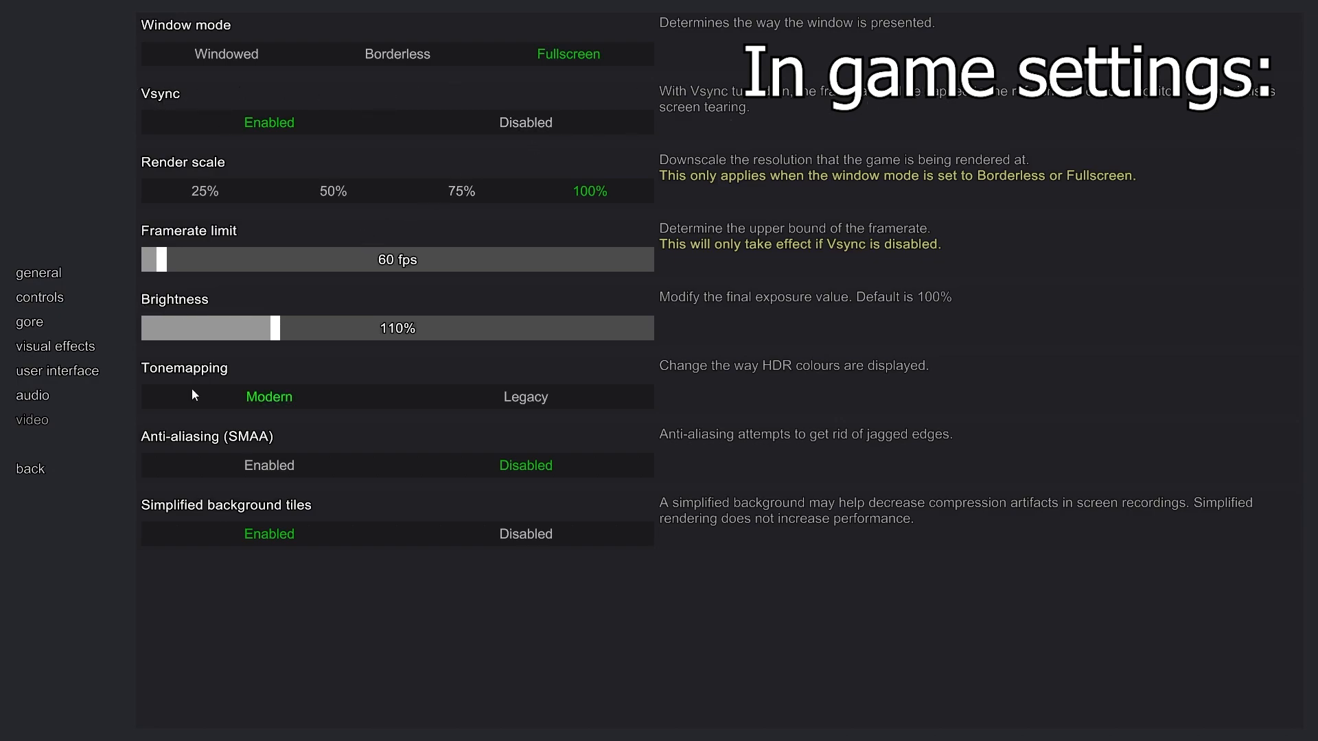
pyautogui.moveTo(252, 473)
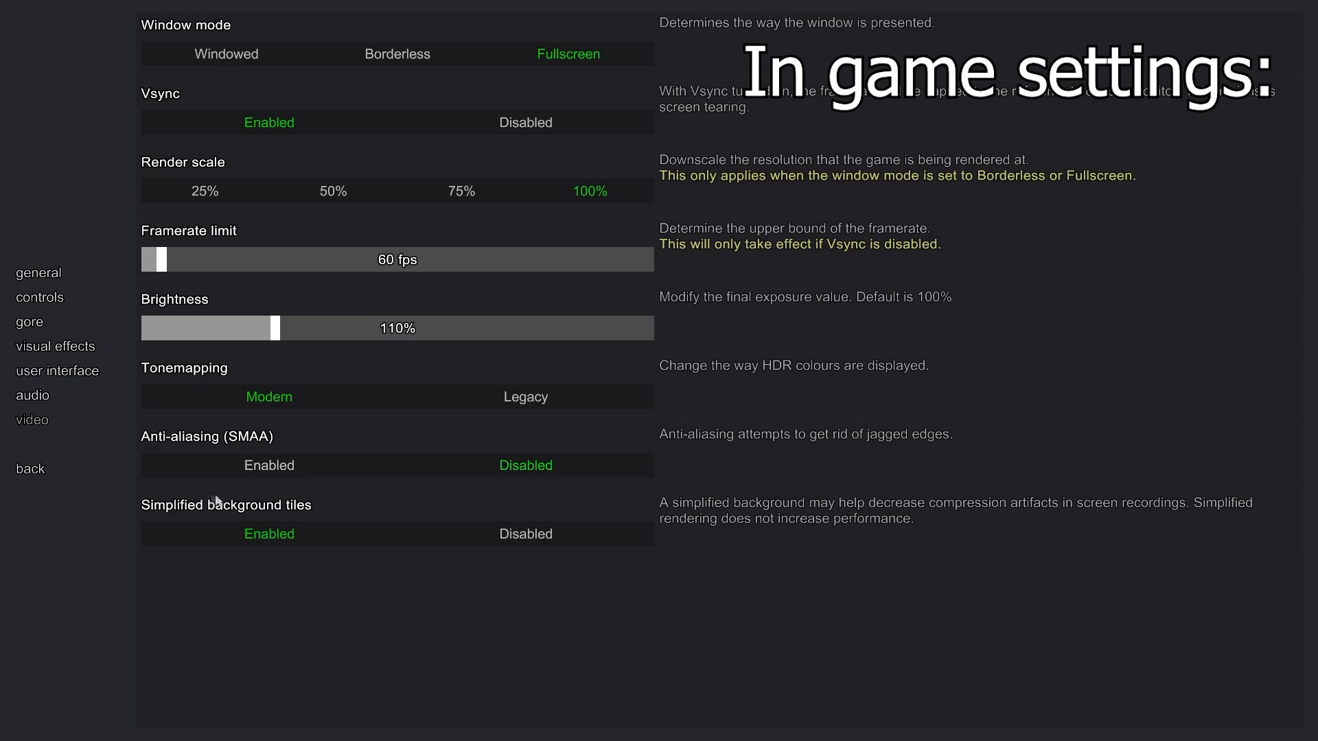
pyautogui.moveTo(90, 505)
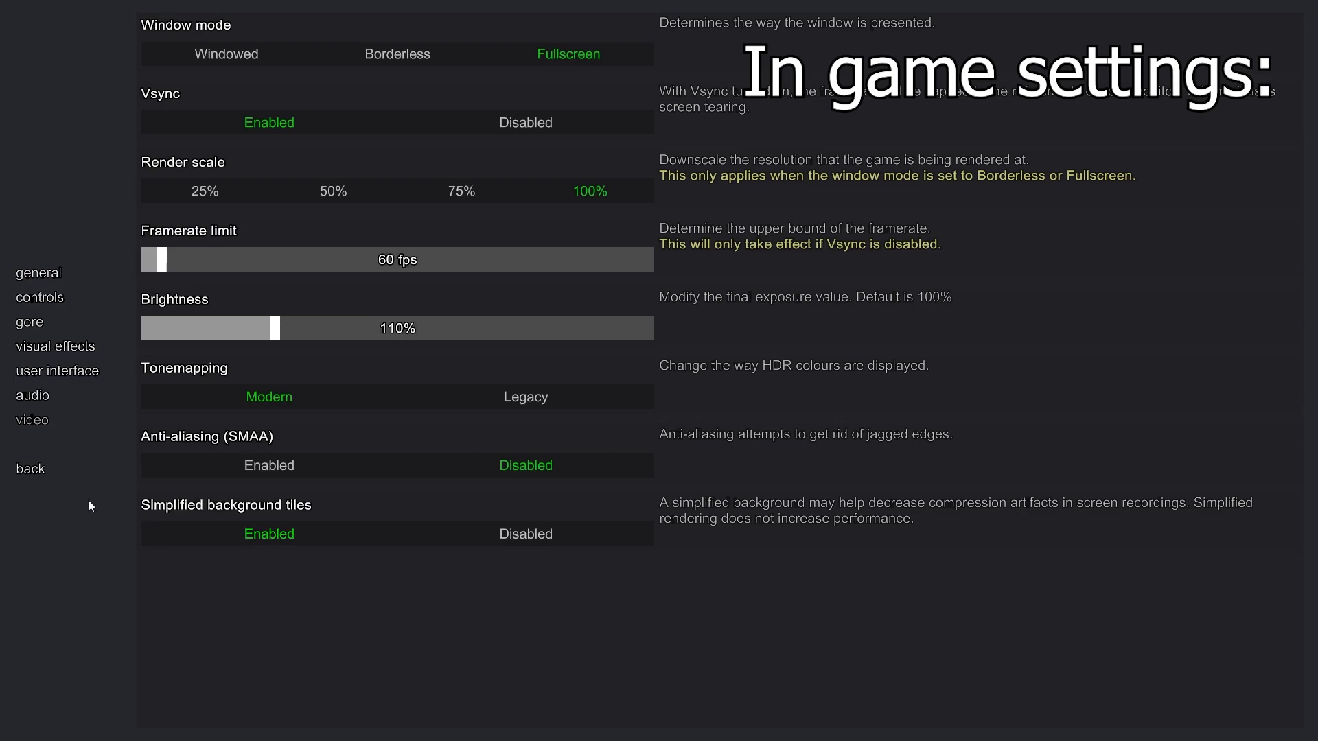
pyautogui.moveTo(1096, 484)
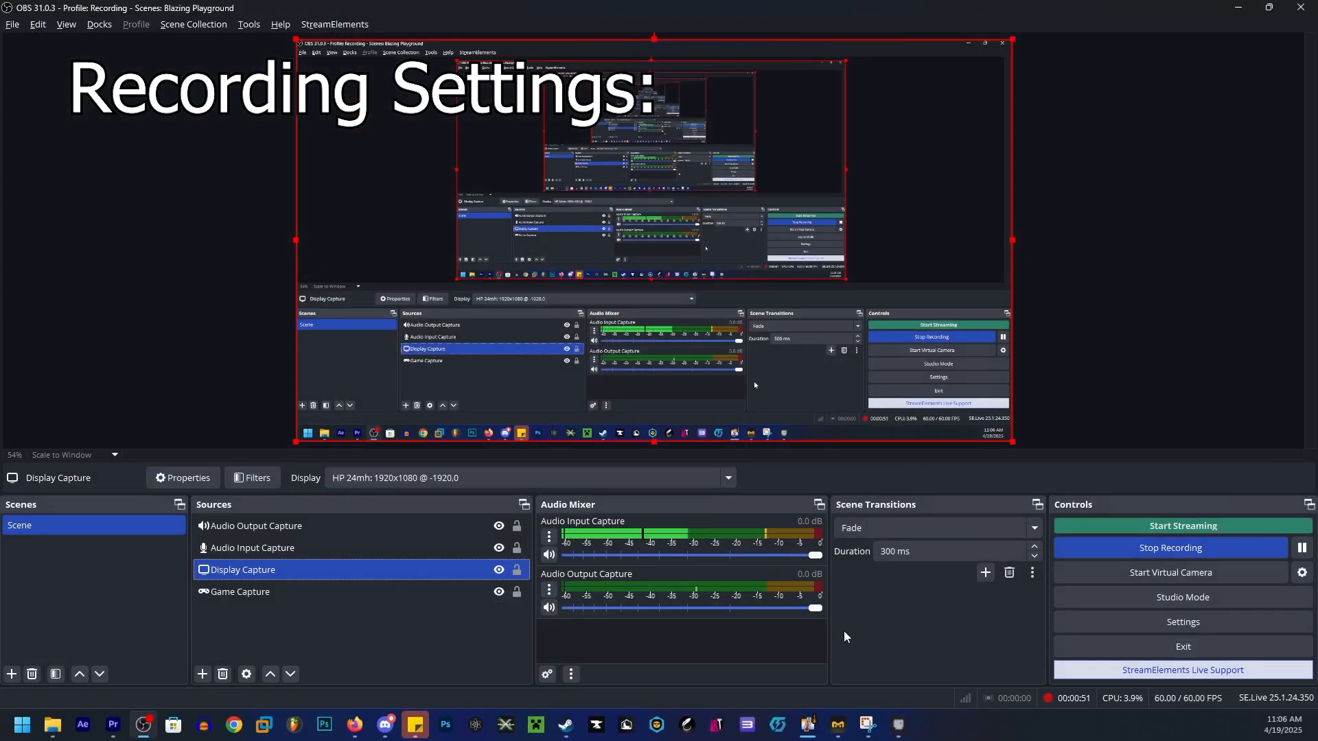
# Toggle Capture Cursor in the Game Capture source's properties
pyautogui.click(241, 592)
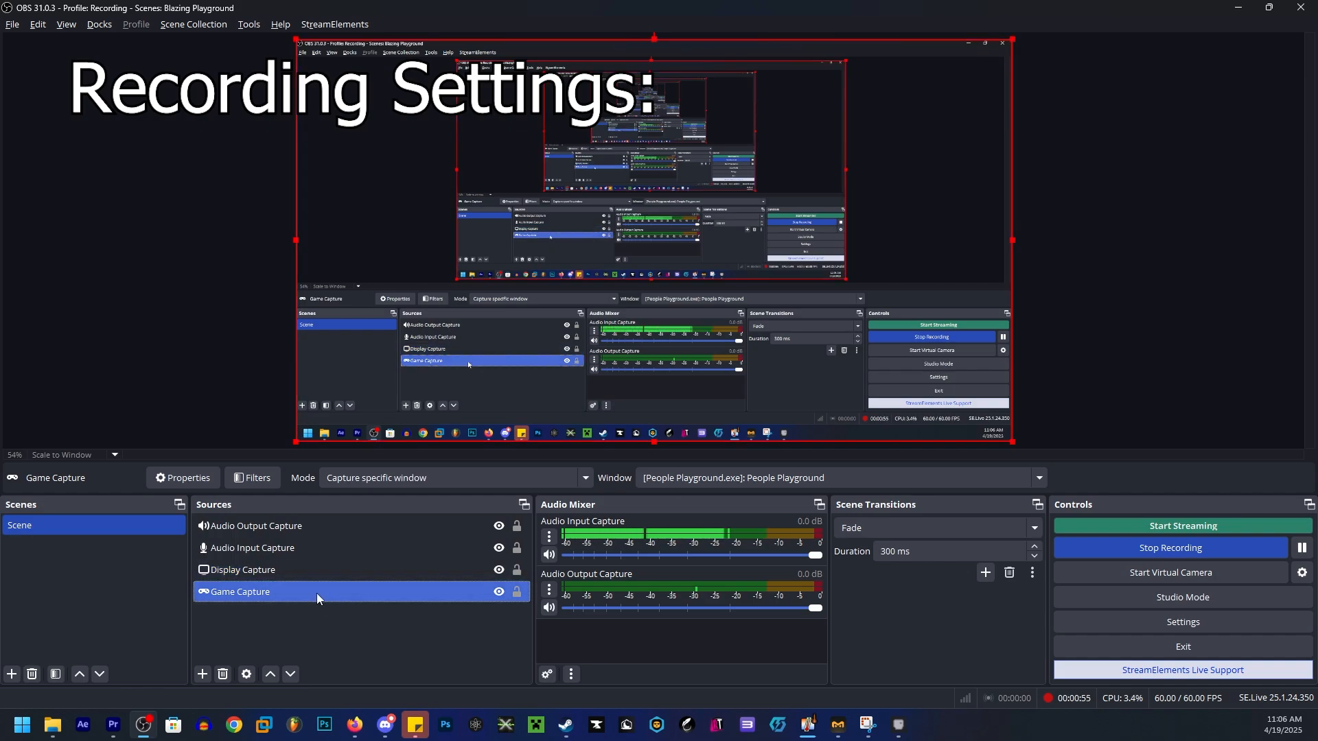
pyautogui.click(181, 477)
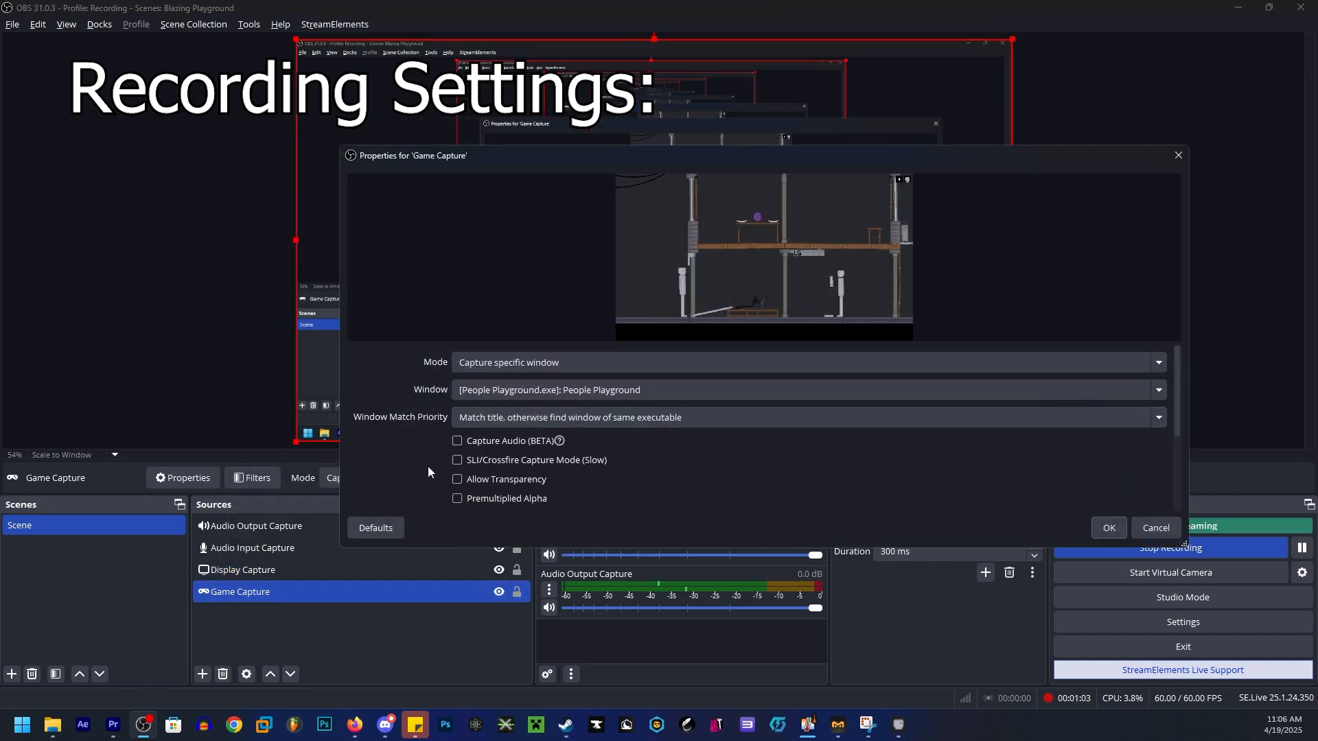
pyautogui.scroll(-3)
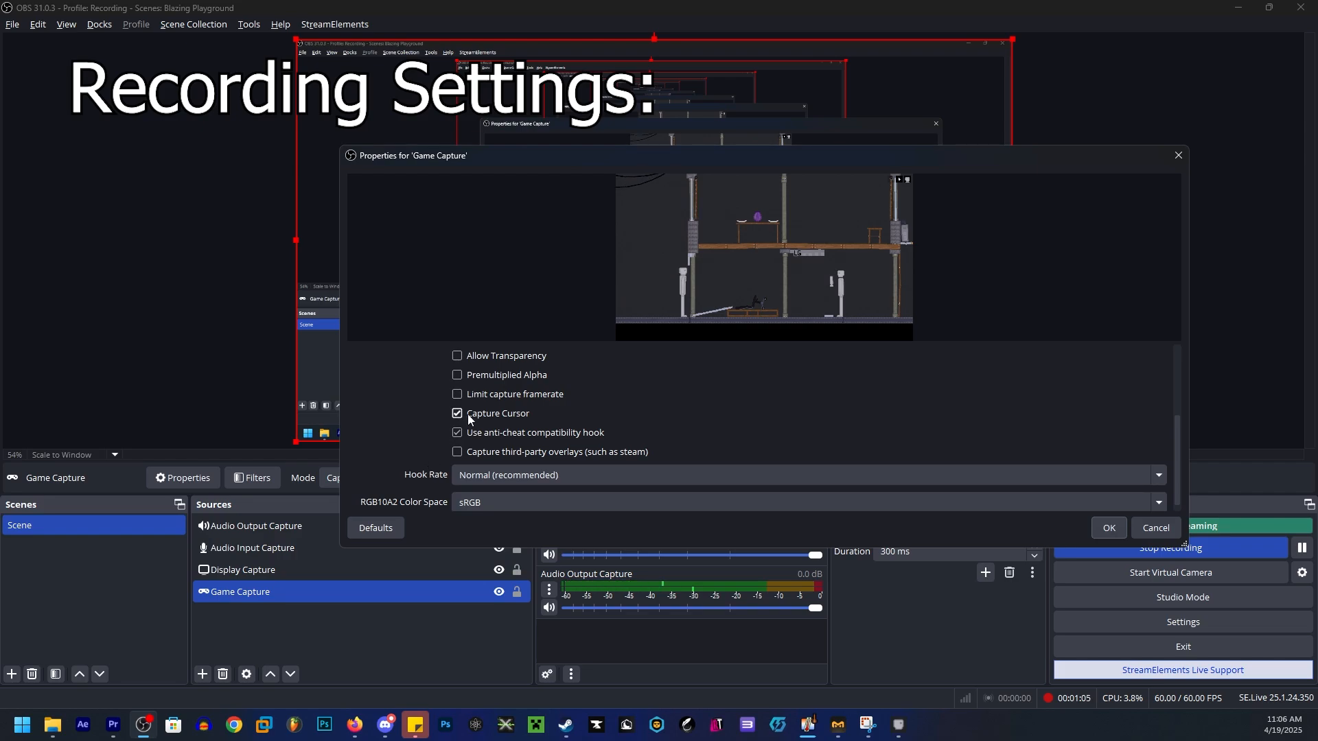
pyautogui.click(457, 412)
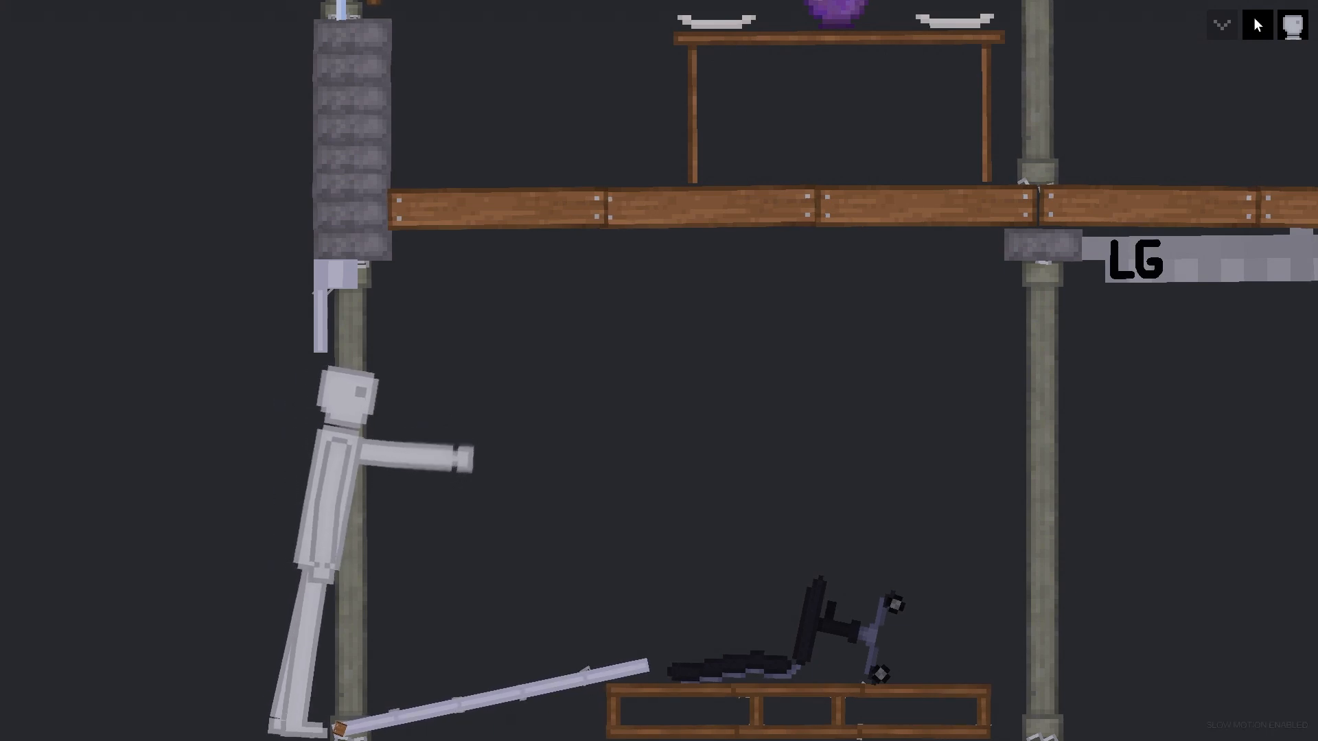
# Leave the People Playground window to reach Premiere Pro's empty project
pyautogui.click(1259, 23)
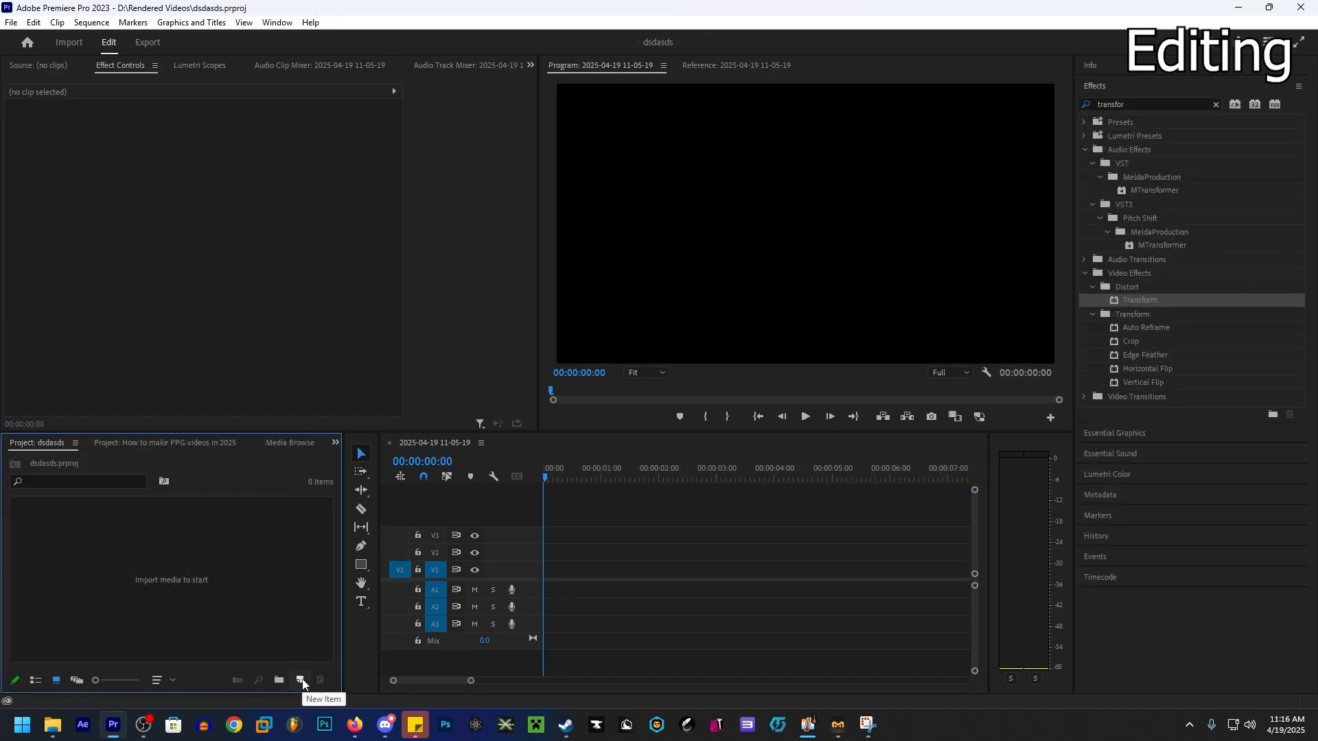
# Create Sequence 01 with a 1080 x 1920 frame size and 60 fps timebase
pyautogui.click(300, 681)
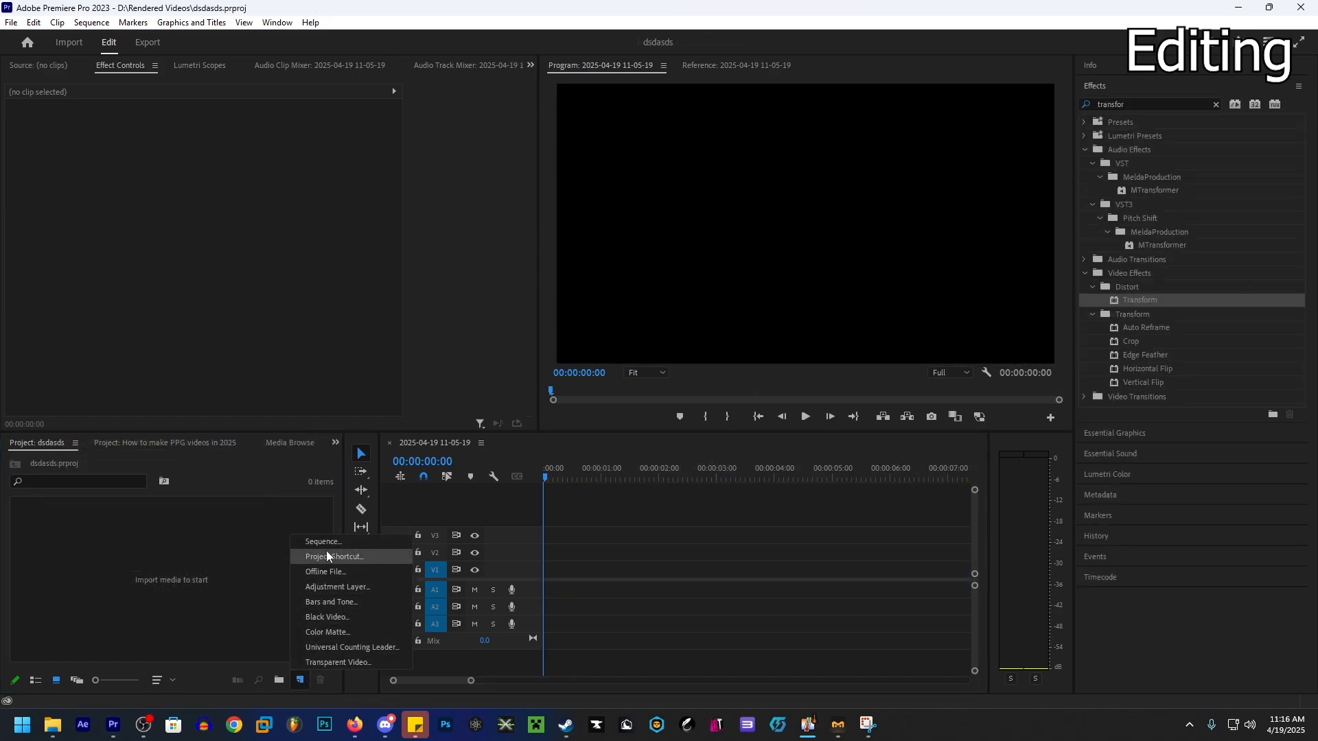
pyautogui.click(322, 540)
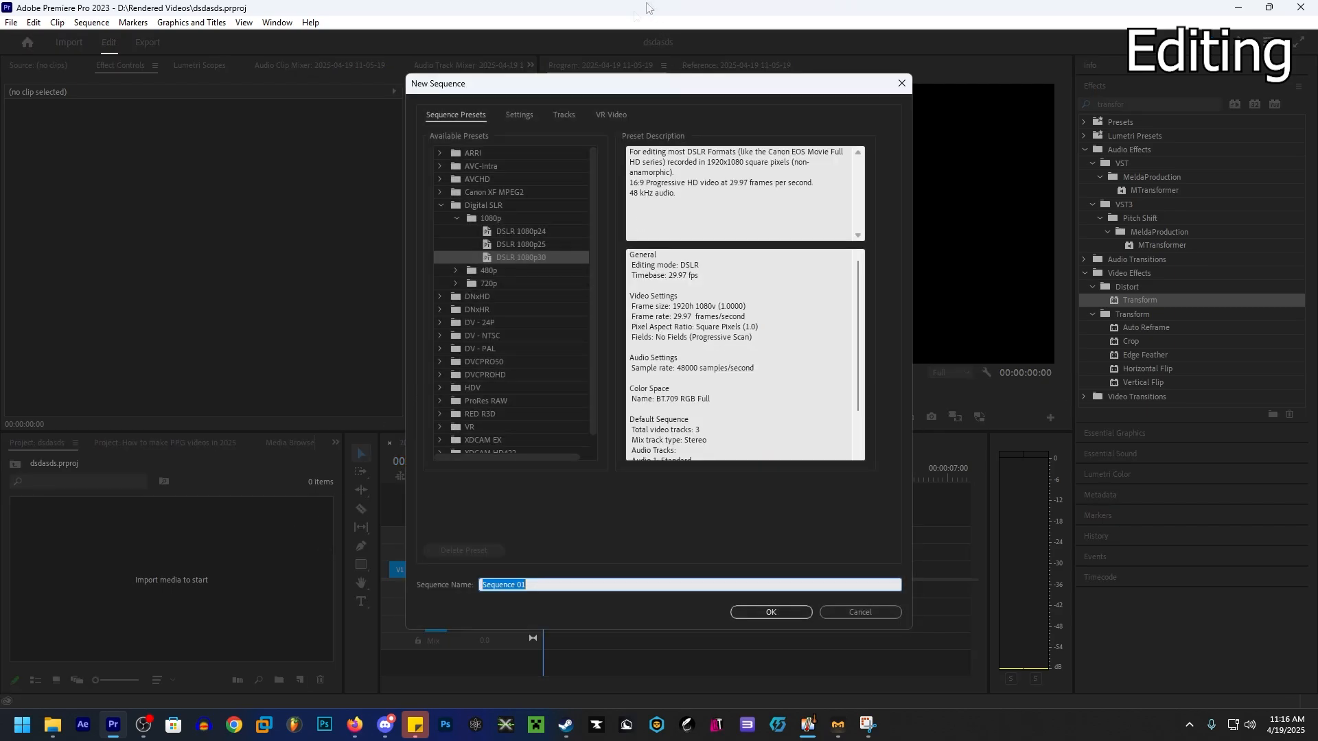
pyautogui.click(519, 116)
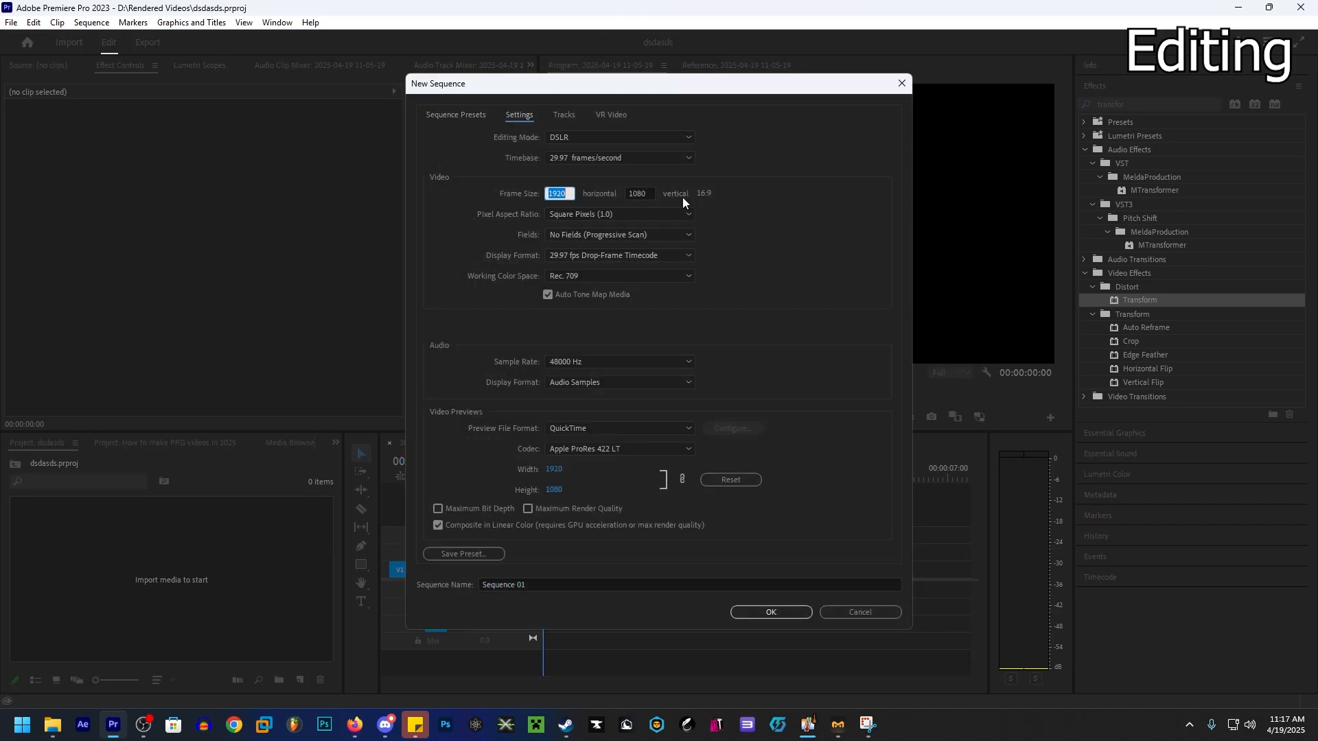
pyautogui.write('1080')
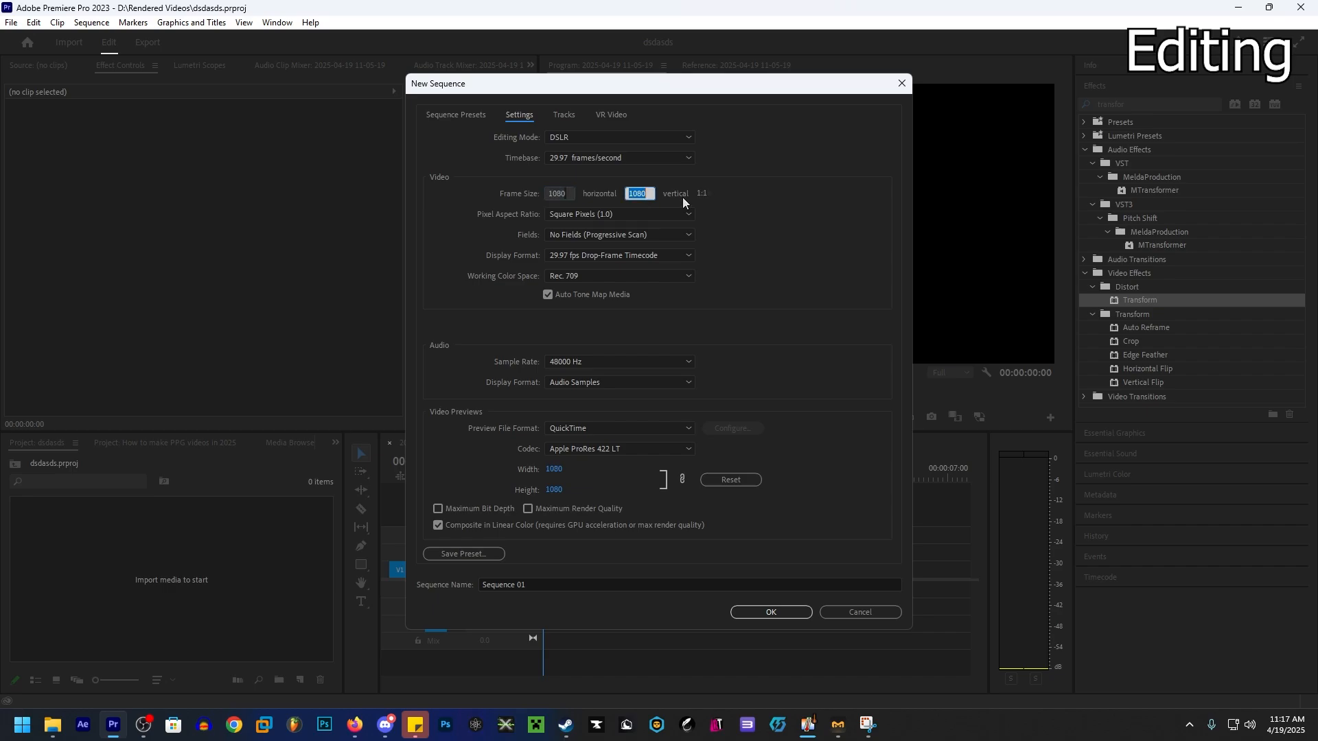
pyautogui.write('1920')
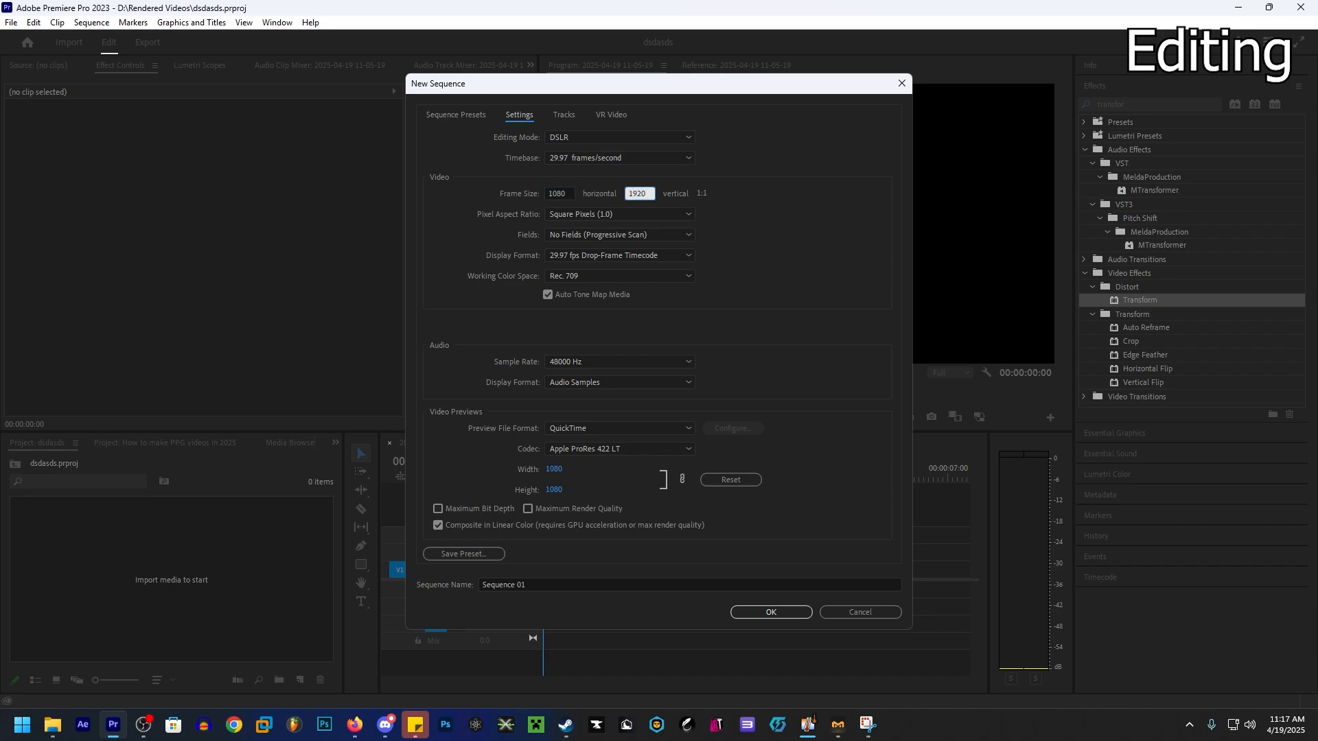
pyautogui.click(619, 255)
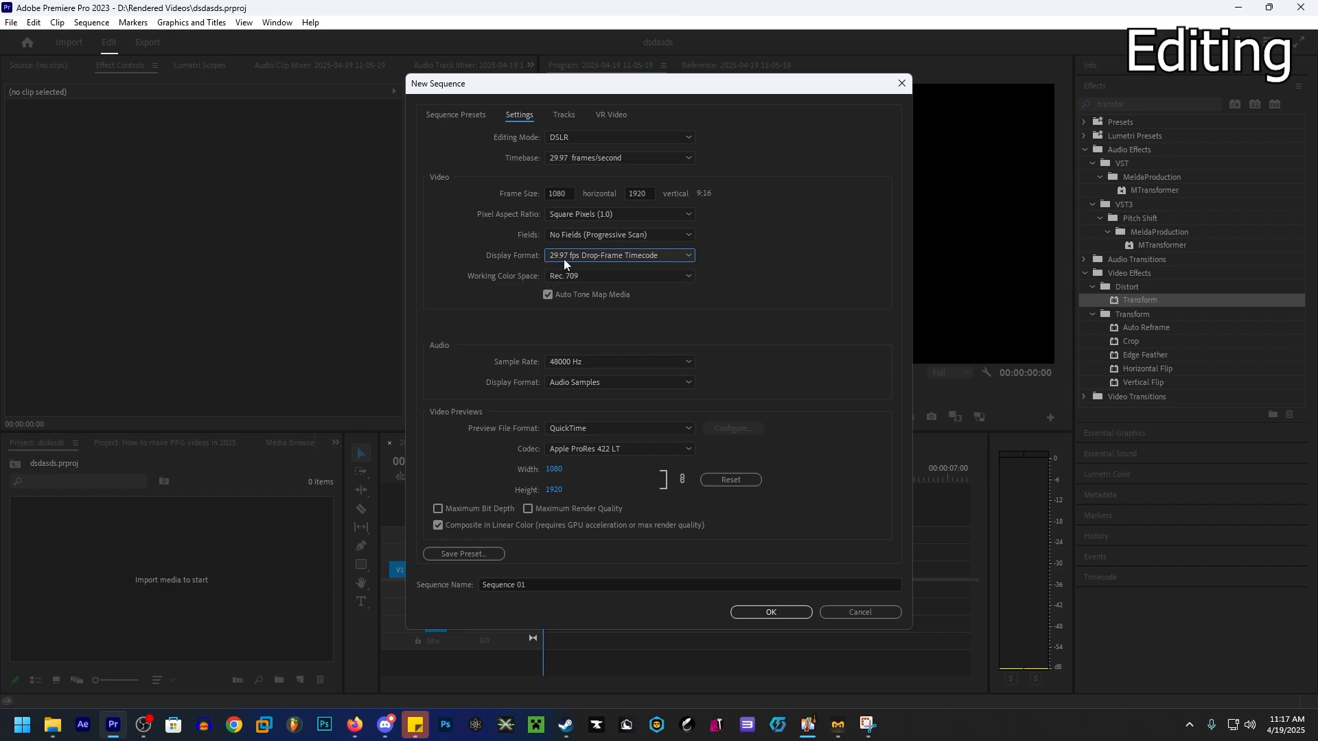
pyautogui.click(618, 158)
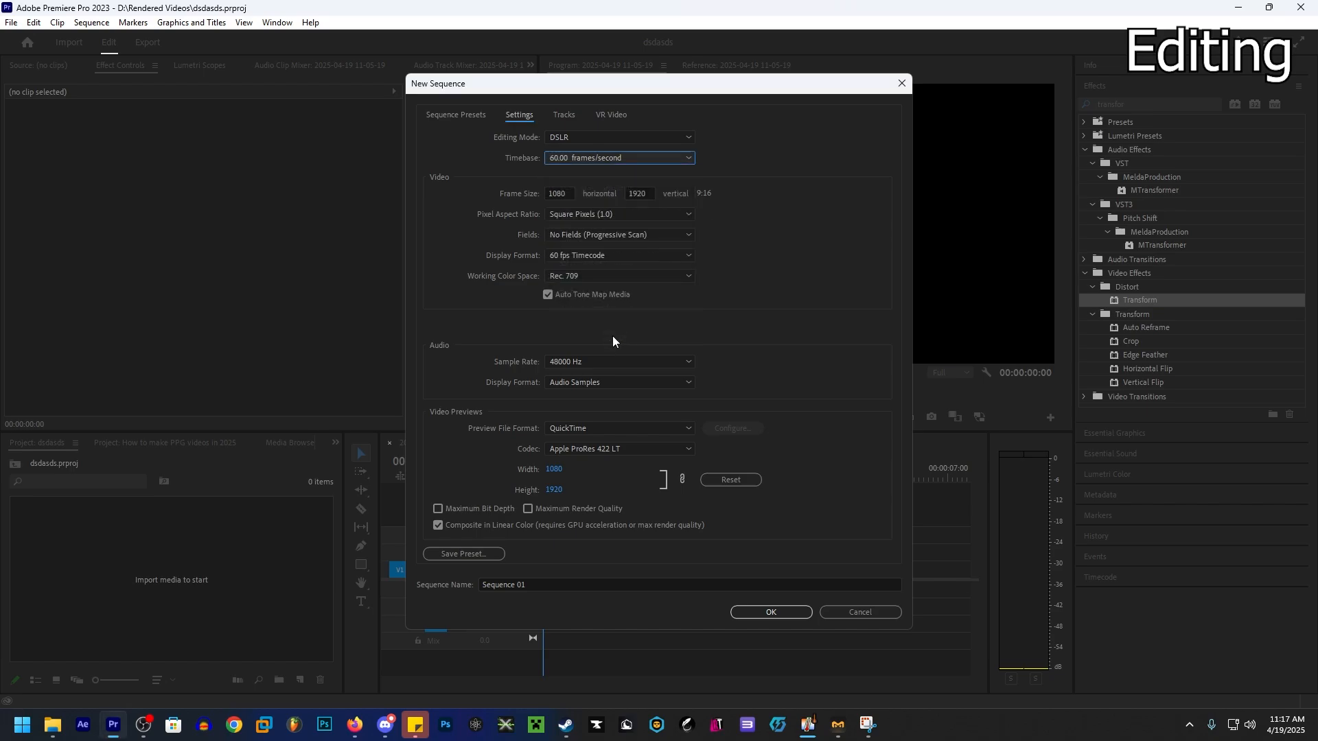
pyautogui.click(769, 612)
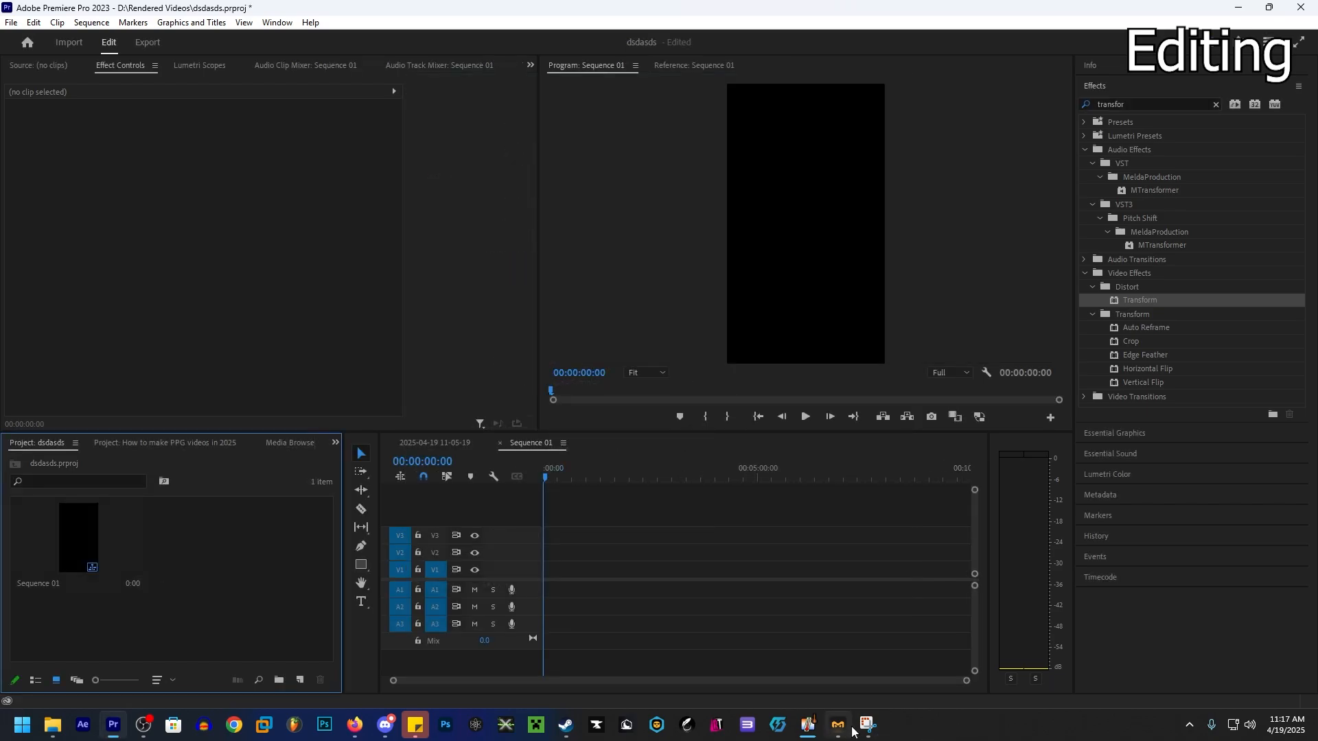
pyautogui.click(836, 723)
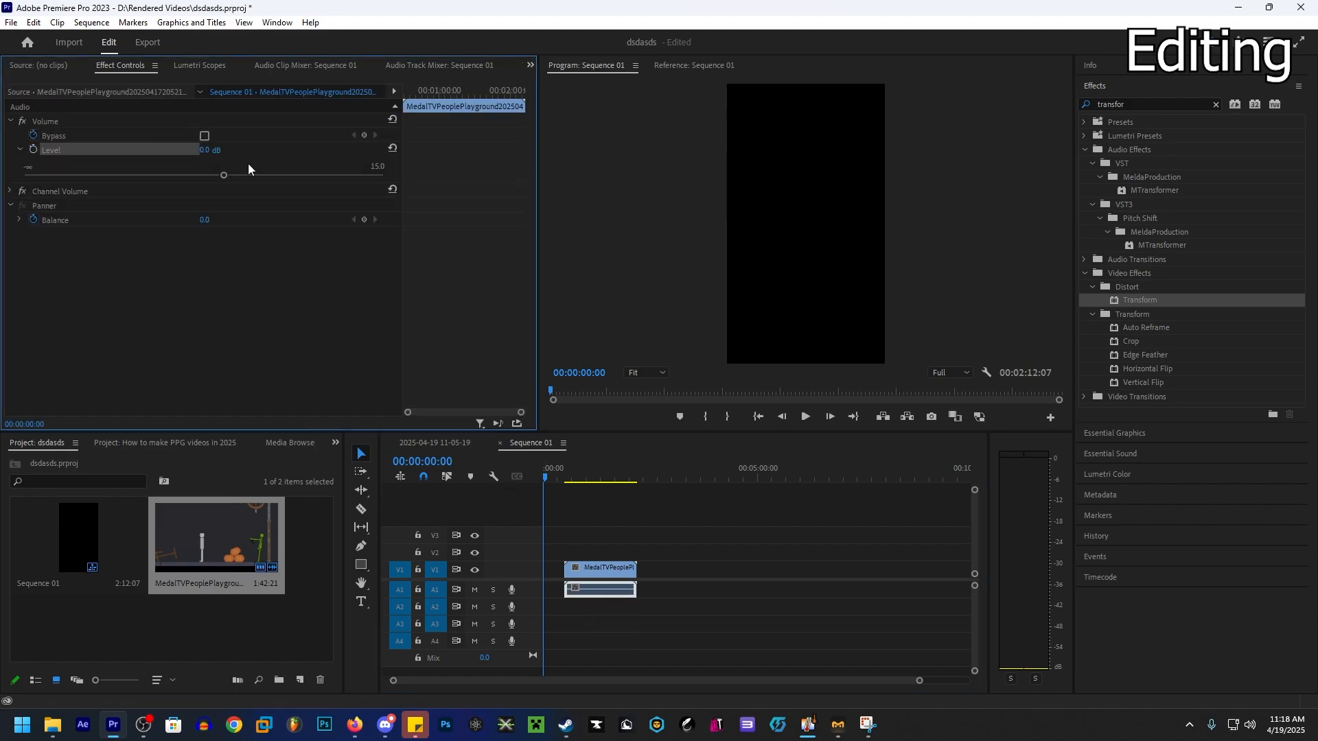
# Raise the MedalTV clip's Volume Level in Effect Controls
pyautogui.moveTo(223, 175); pyautogui.dragTo(382, 175)
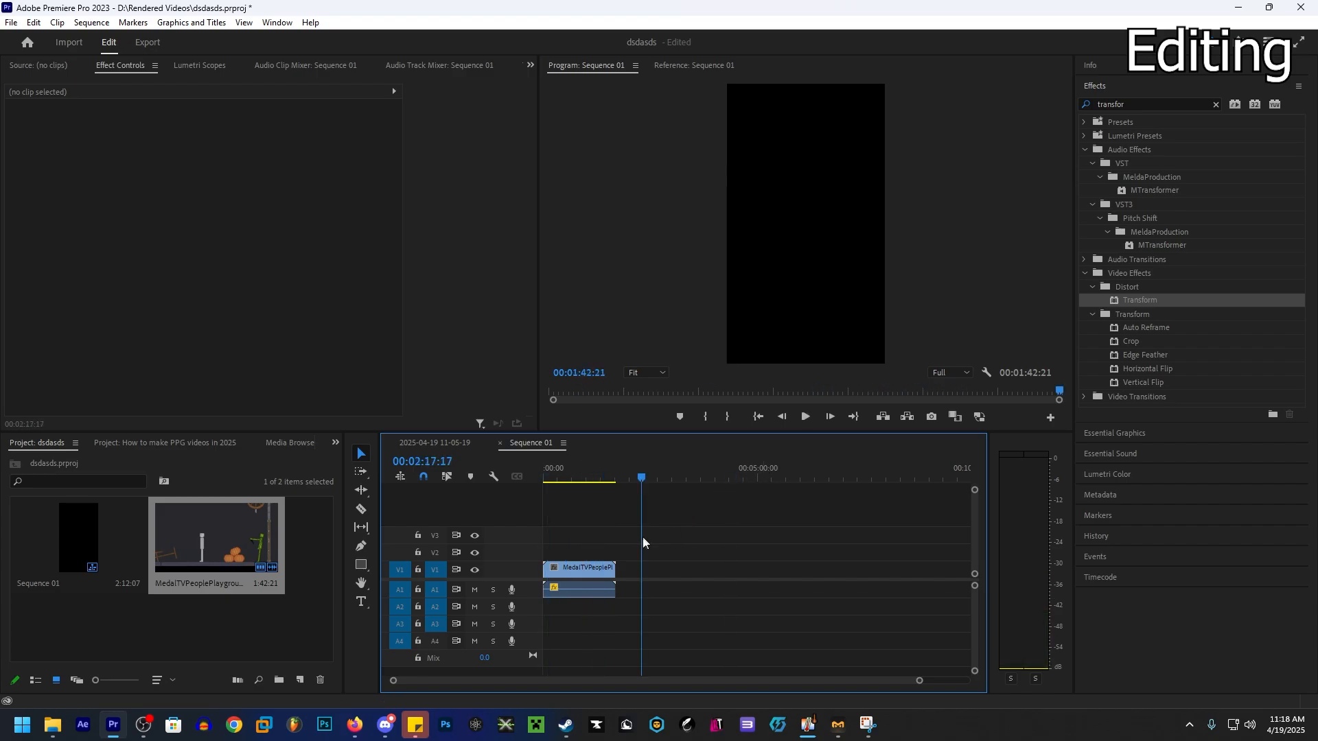
# Change the clip's speed to 300% through Speed/Duration
pyautogui.rightClick(577, 580)
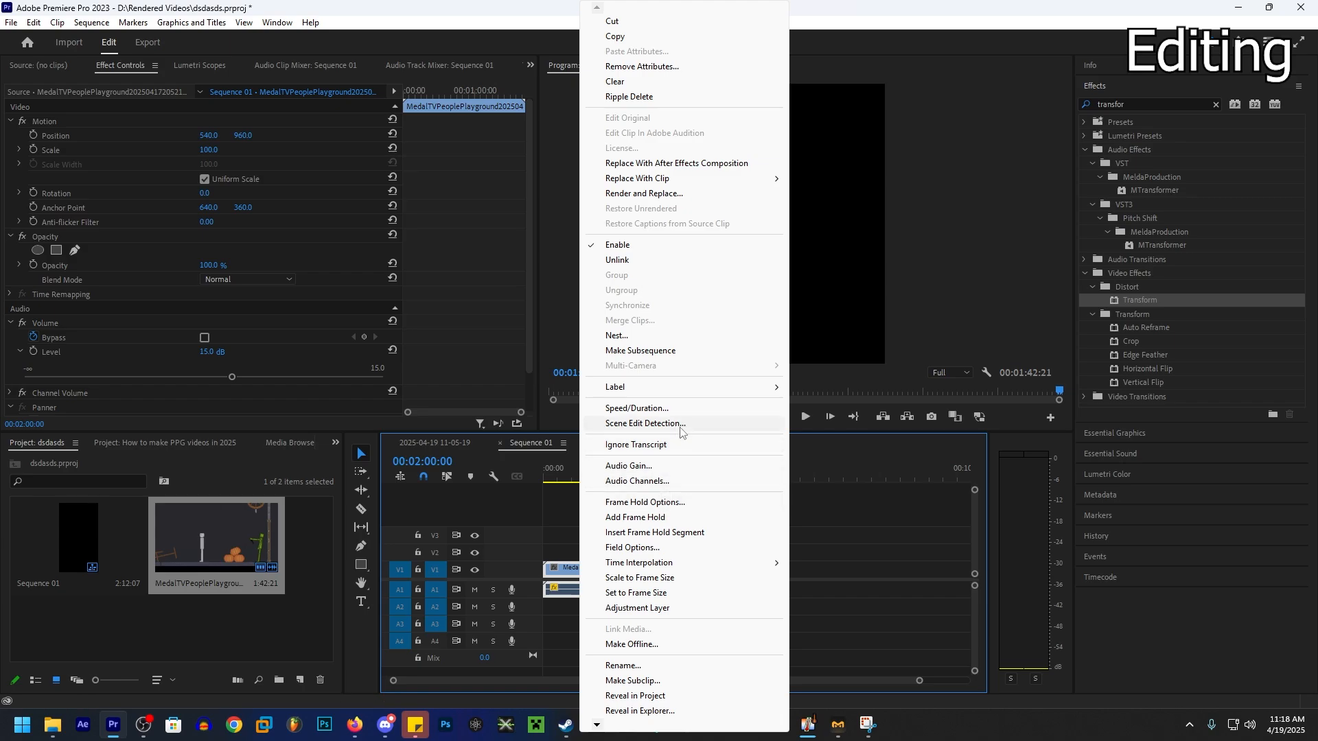
pyautogui.click(637, 408)
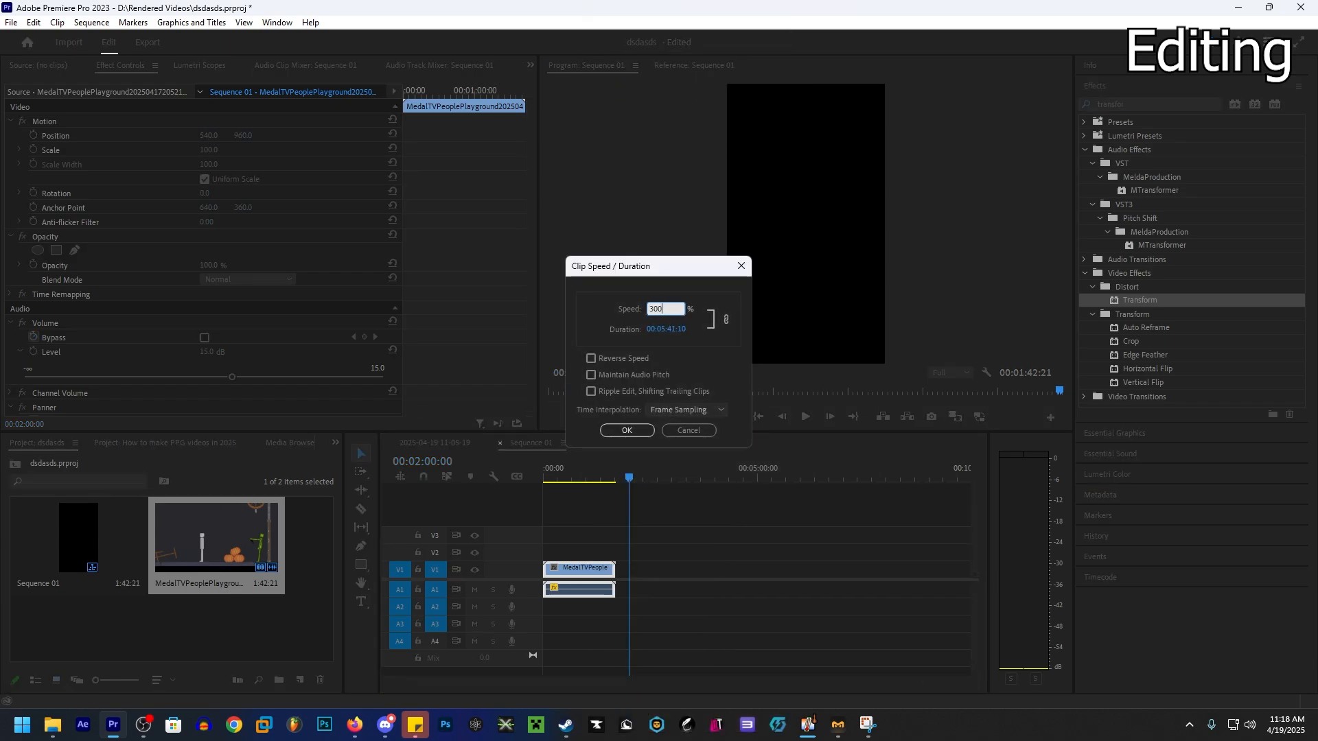
pyautogui.click(626, 430)
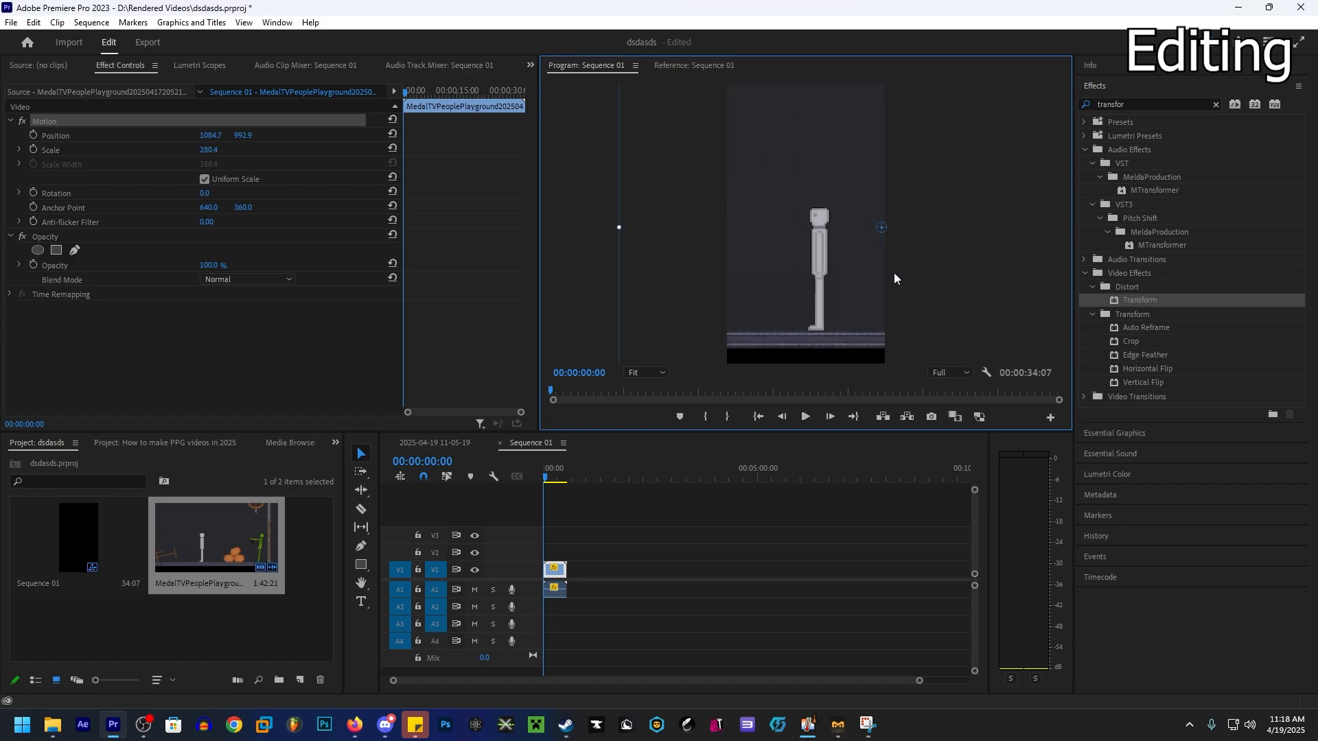
# Split the sped-up clip into several pieces and deselect them
pyautogui.click(588, 614)
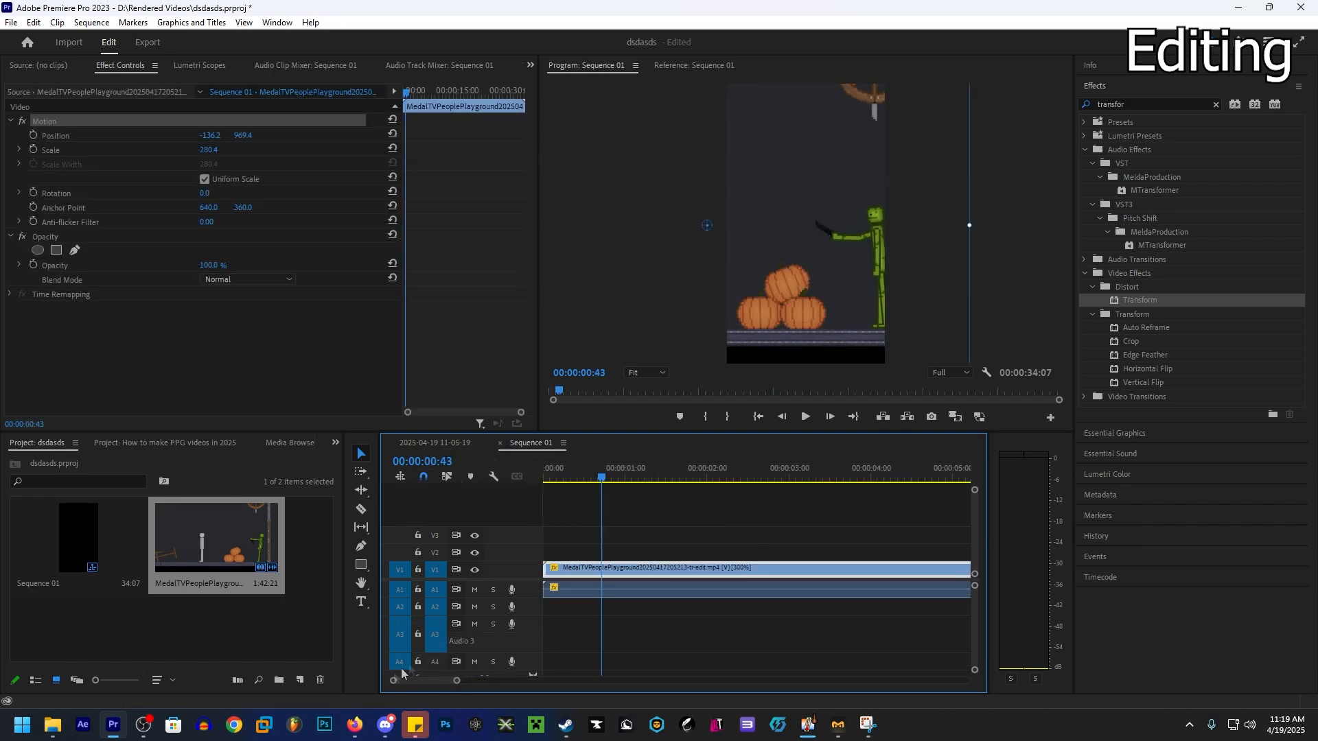
pyautogui.click(756, 587)
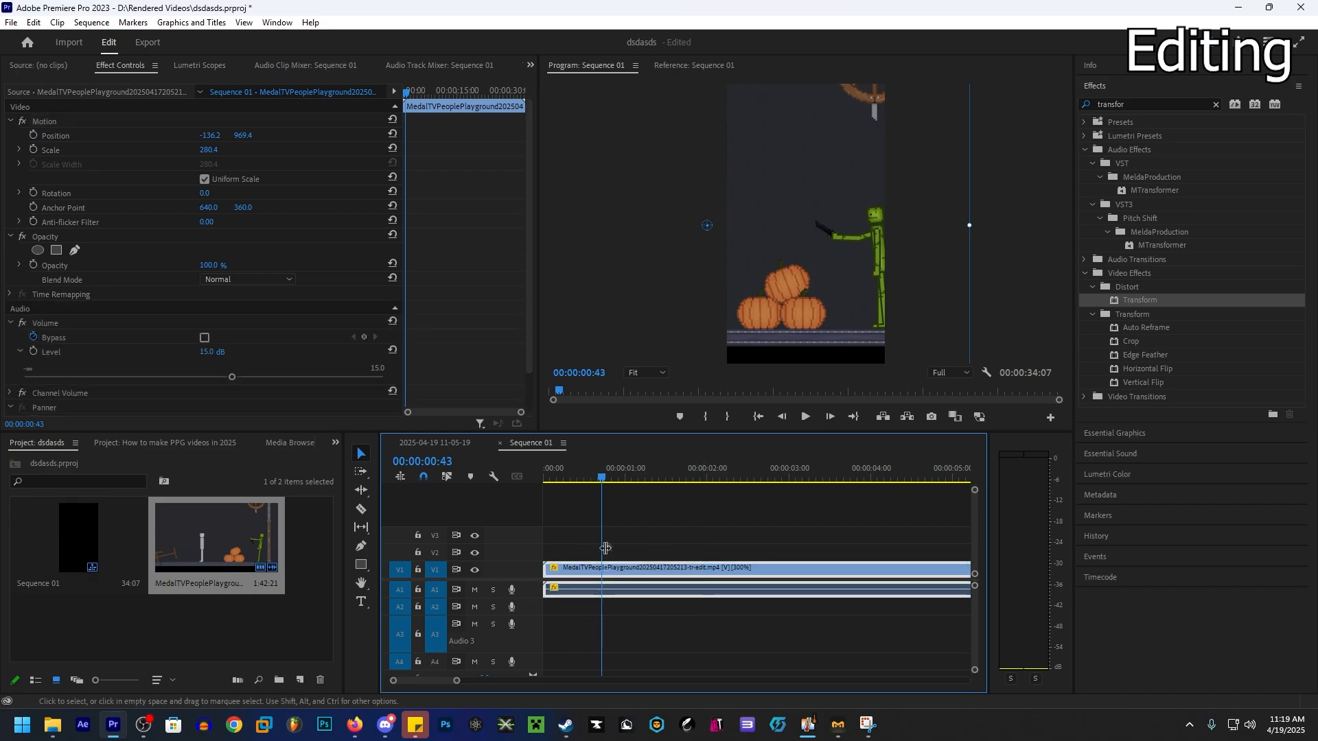
pyautogui.moveTo(894, 621)
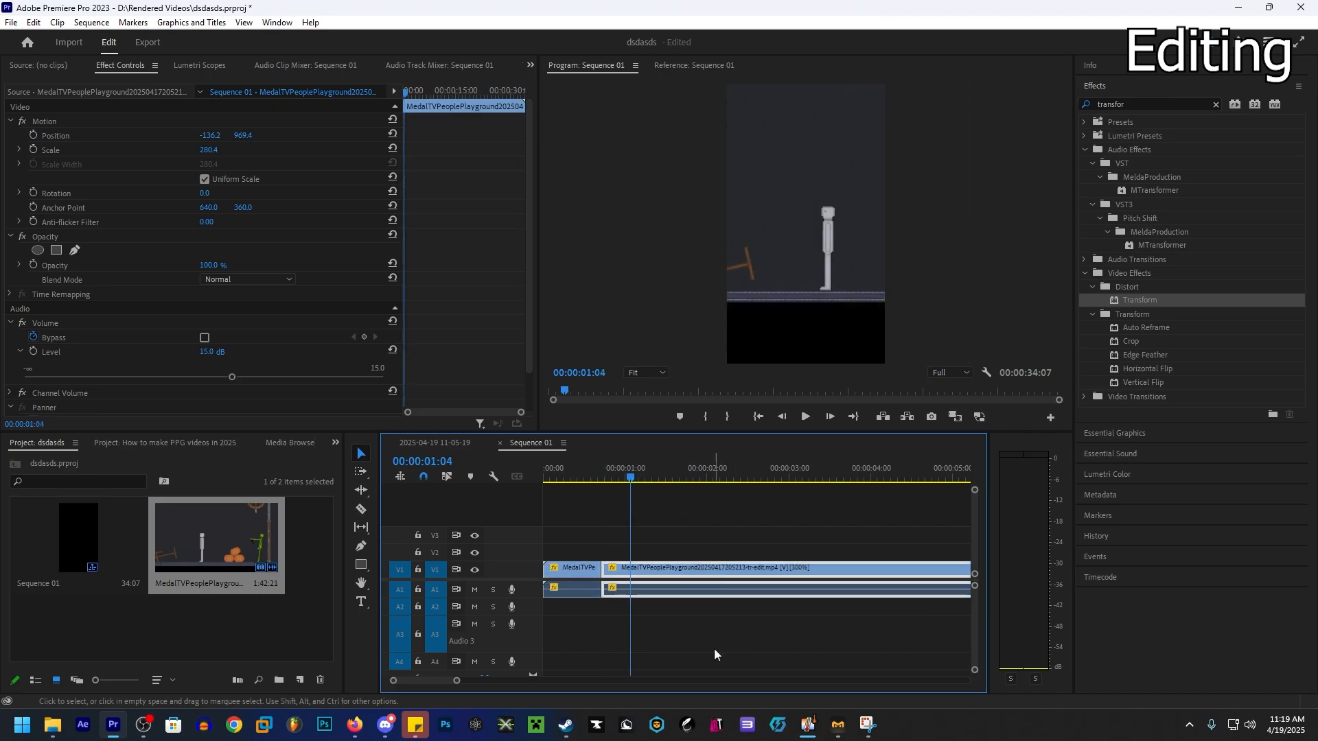
pyautogui.click(804, 415)
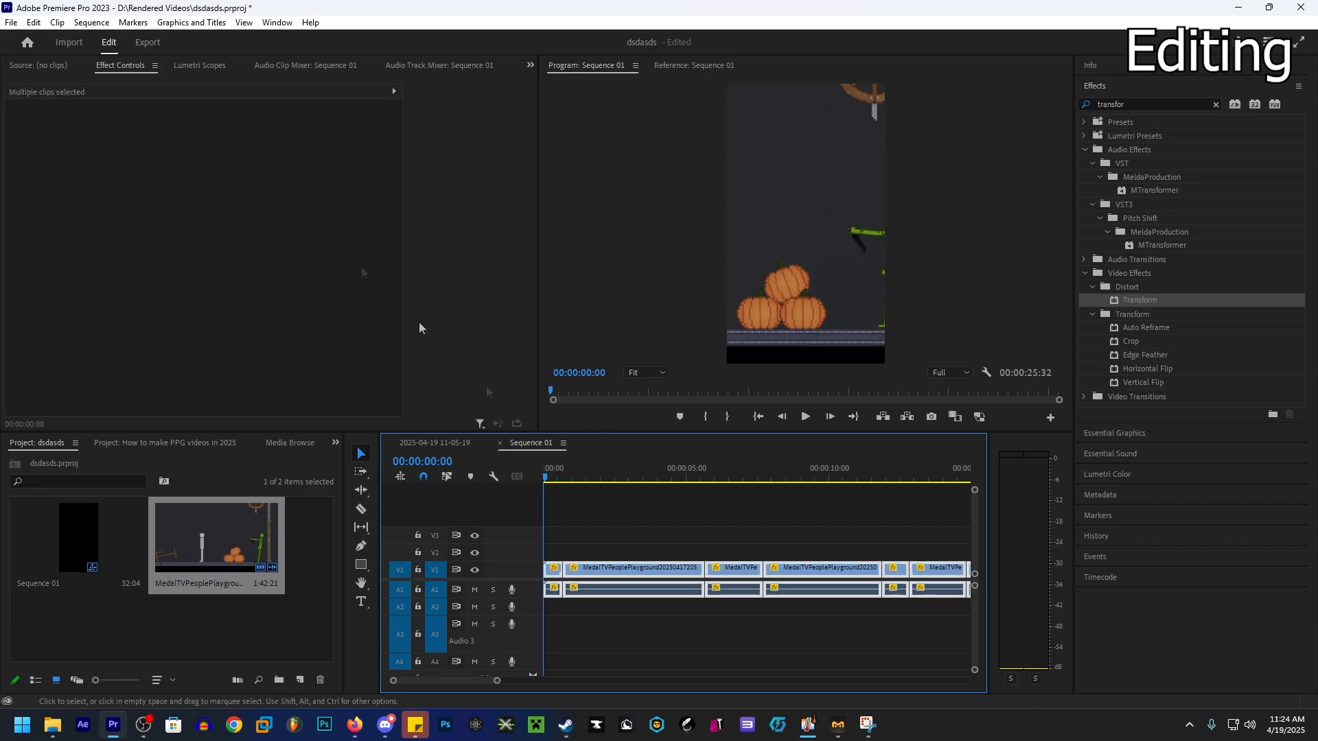
# Export with Render at Maximum Depth and a 50 Mbps target bitrate
pyautogui.click(146, 42)
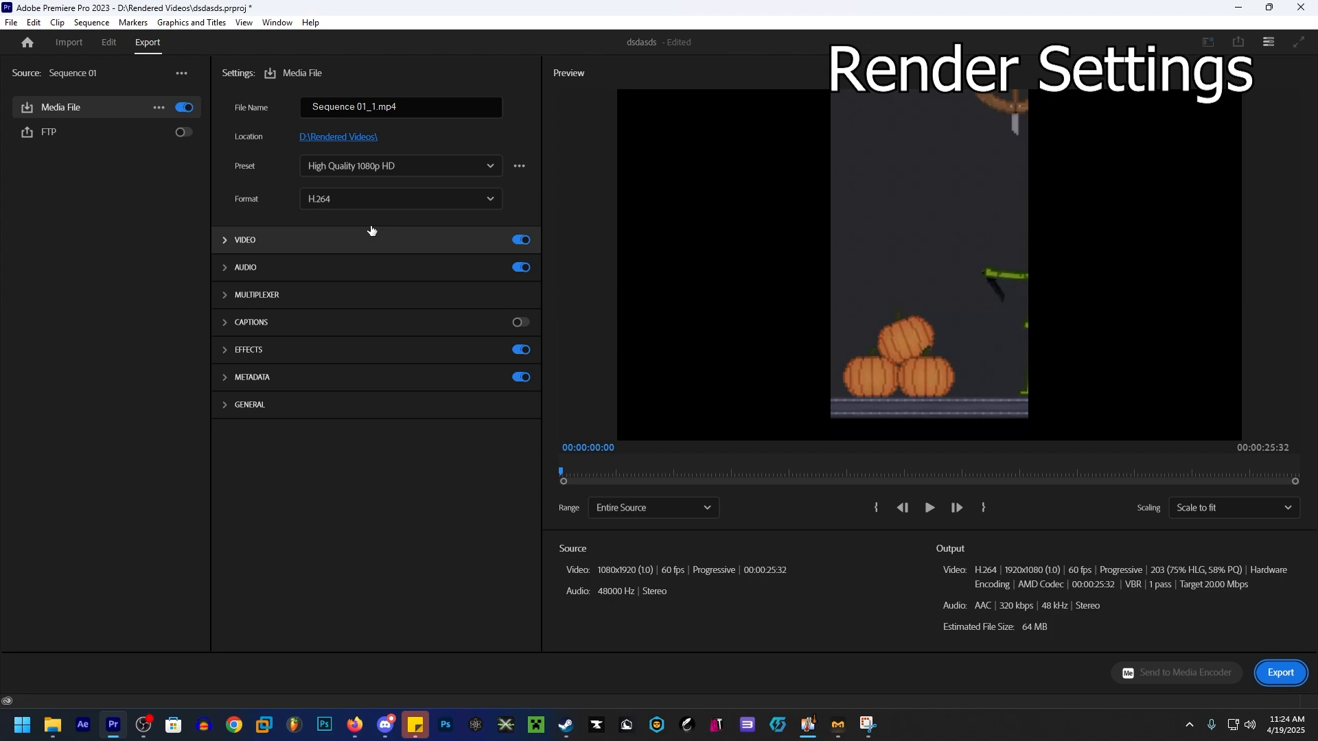
pyautogui.click(246, 240)
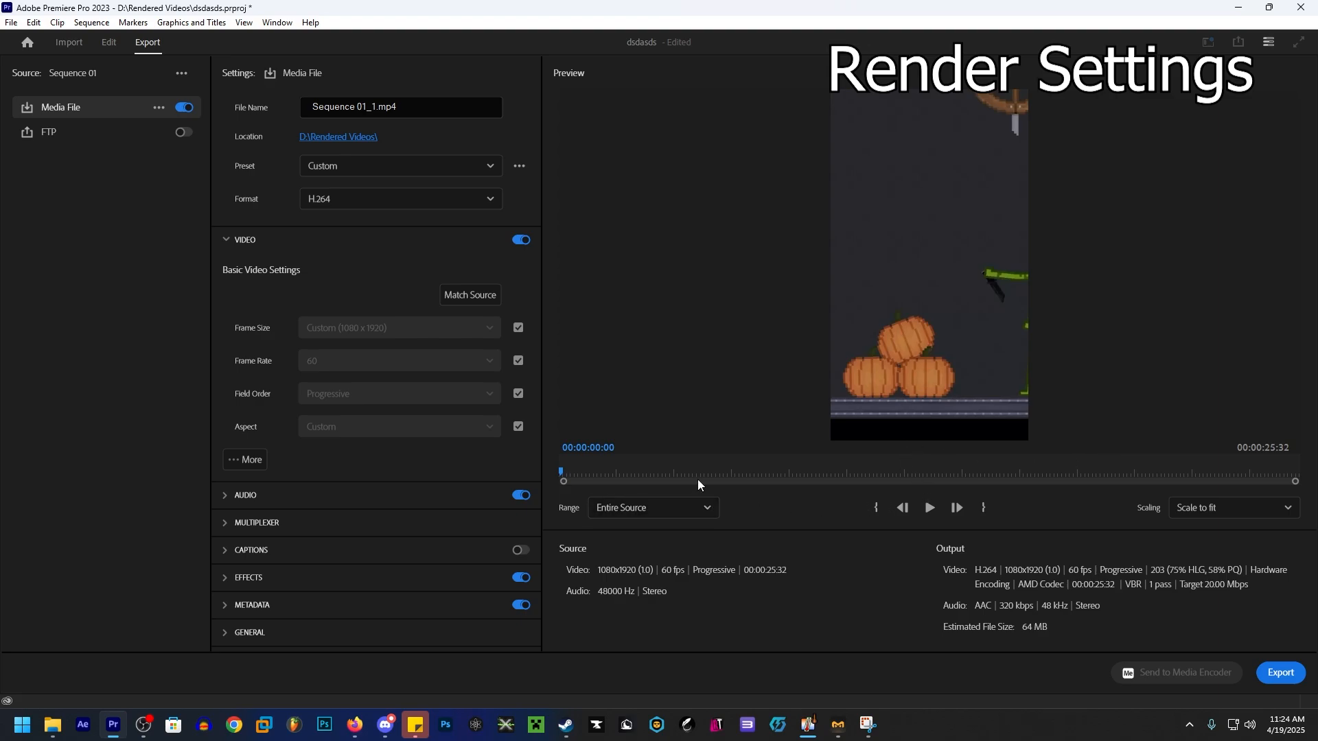
pyautogui.moveTo(368, 376)
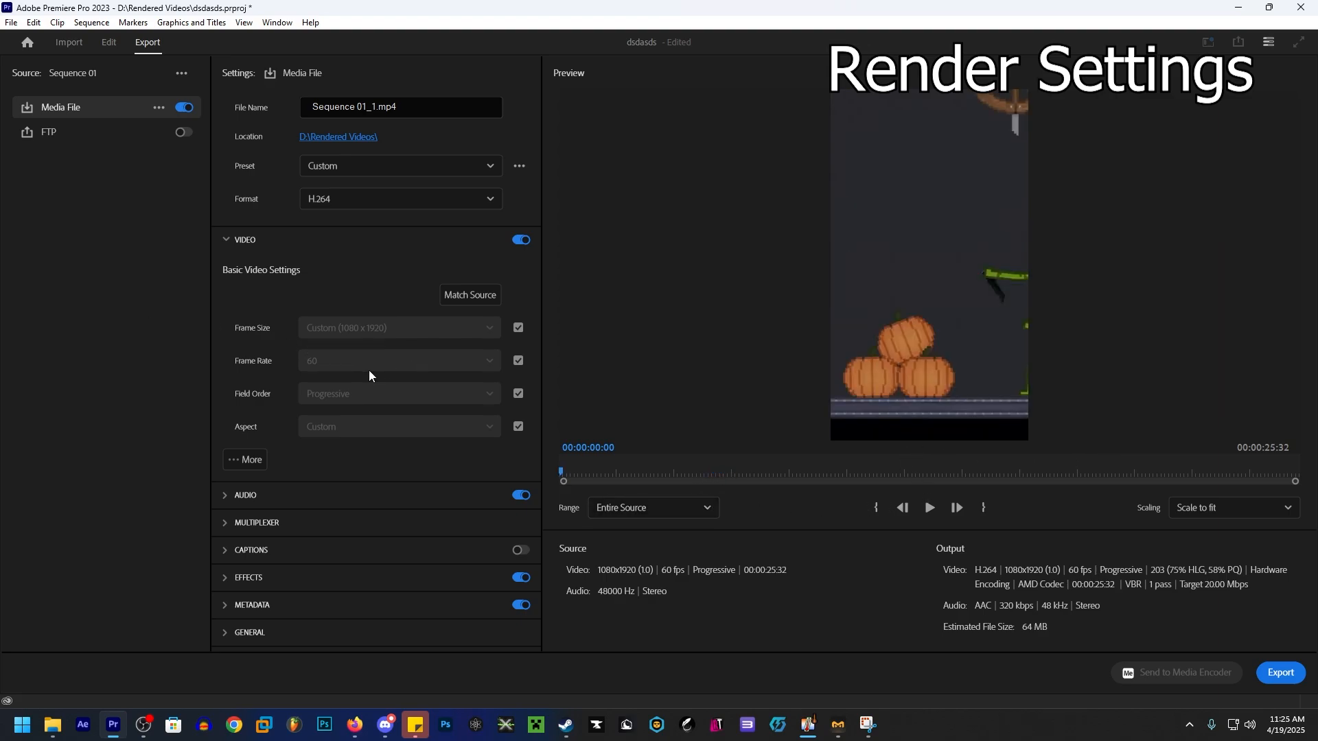
pyautogui.click(245, 459)
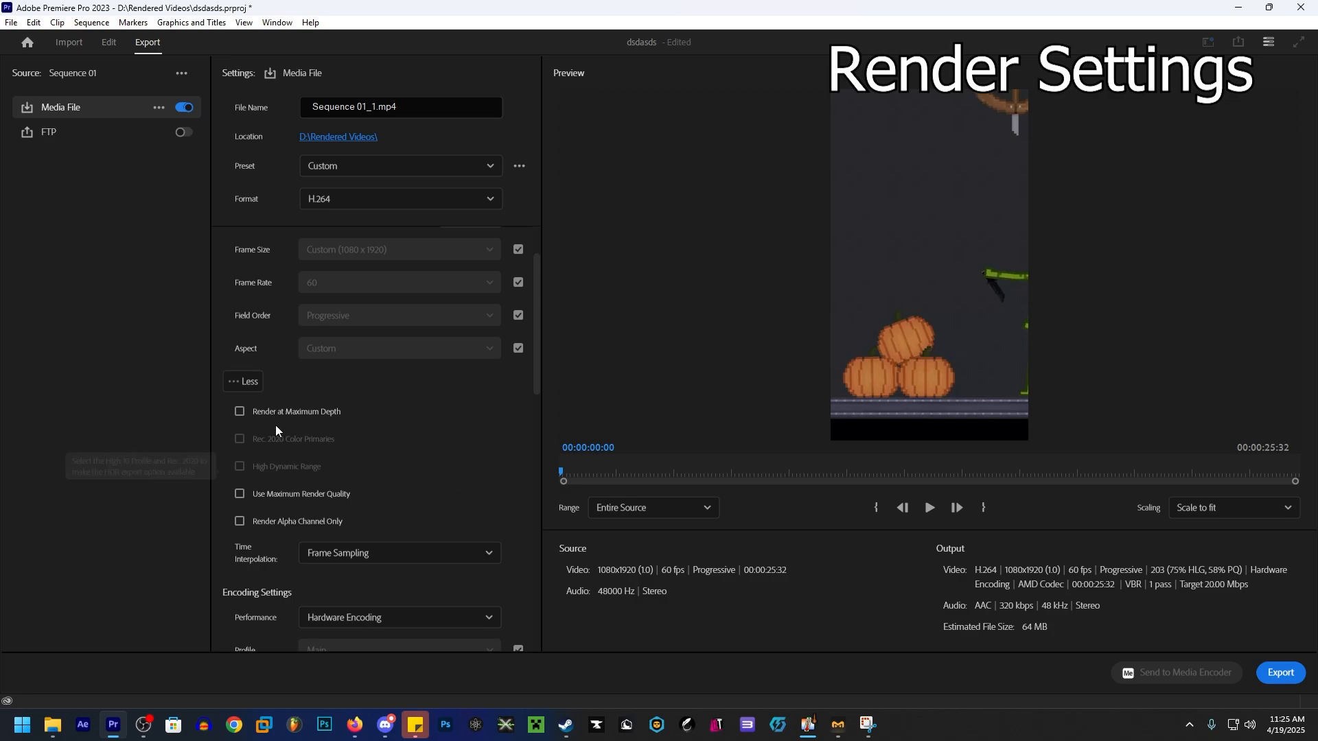
pyautogui.click(240, 411)
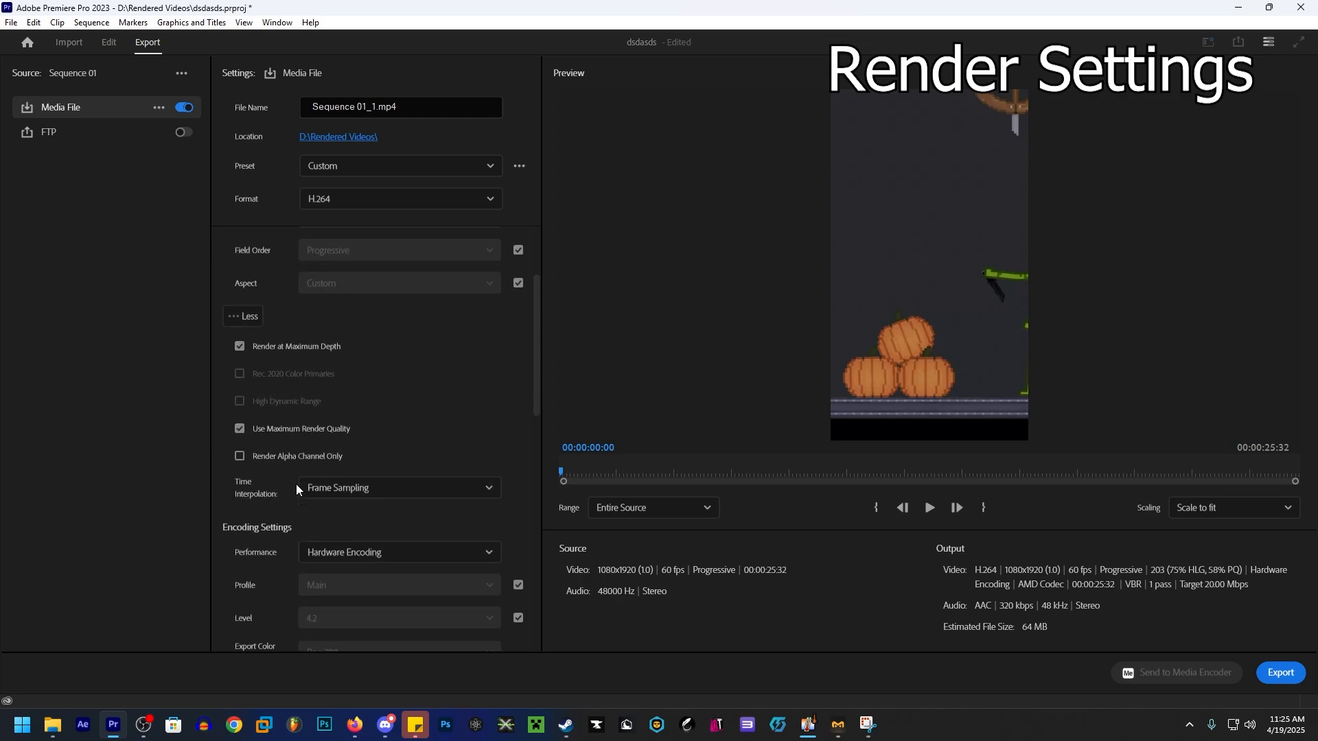
pyautogui.scroll(-3)
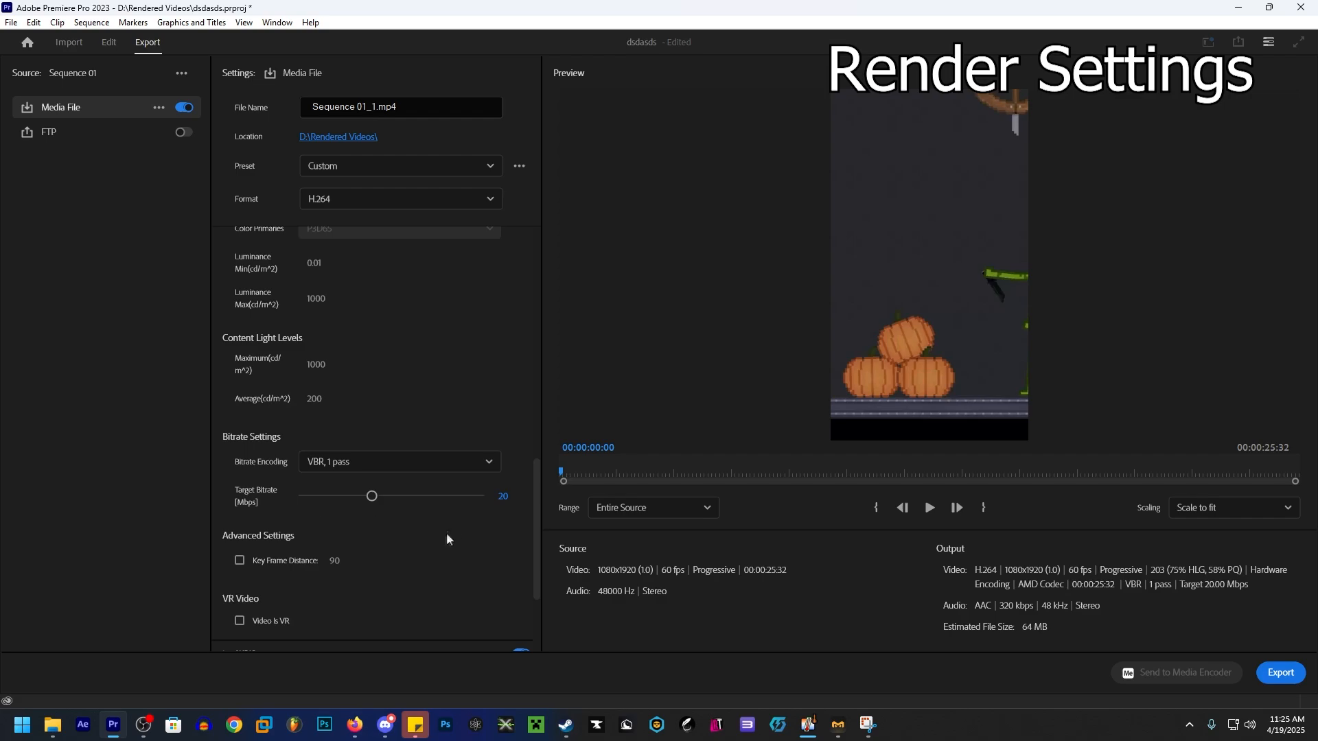
pyautogui.moveTo(372, 496); pyautogui.dragTo(480, 496)
pyautogui.write('Short for tutorial')
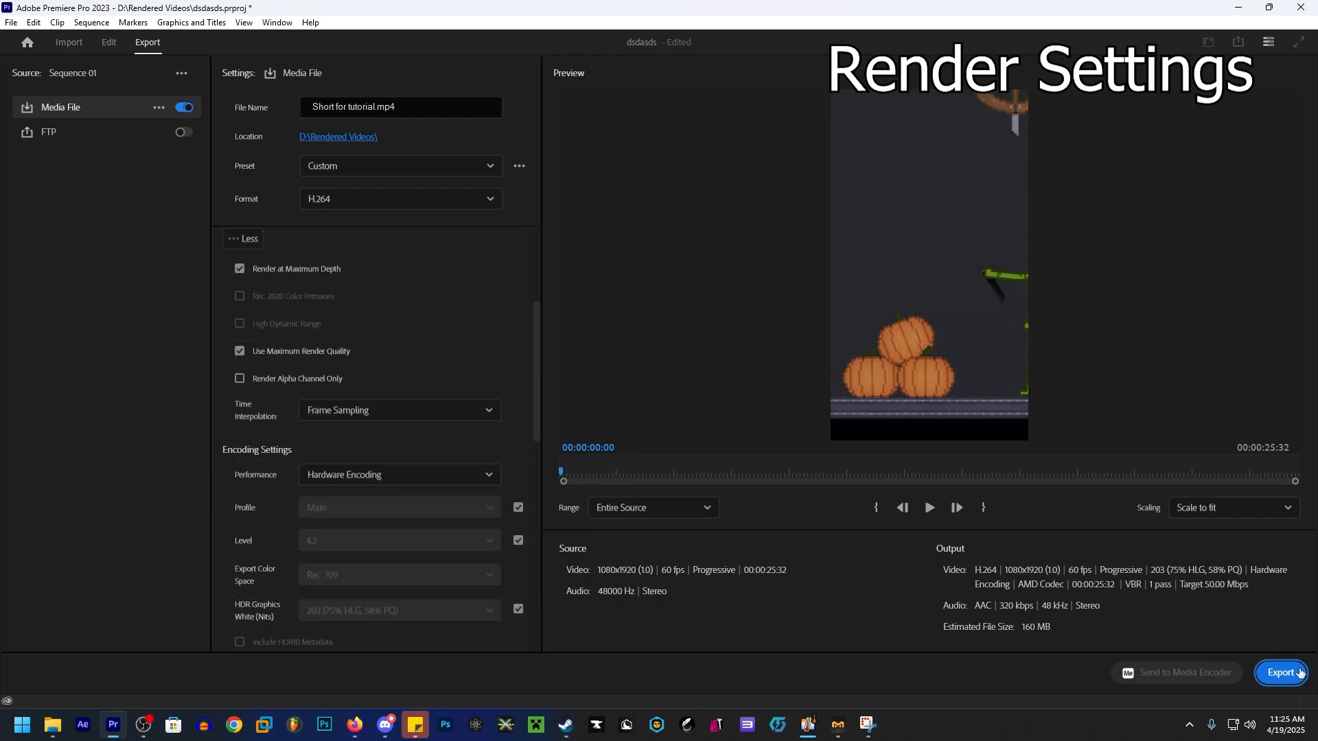
pyautogui.click(1281, 672)
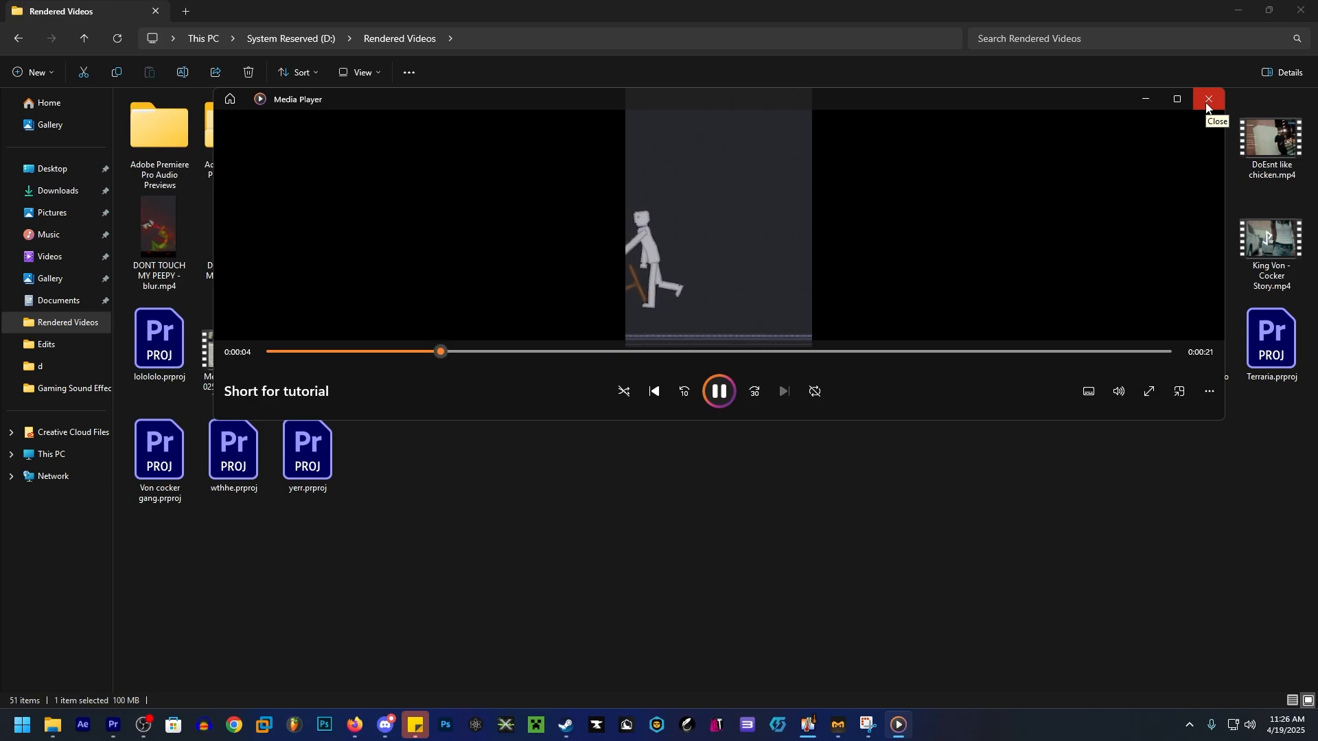
# Close Media Player and open the Start menu
pyautogui.click(1208, 99)
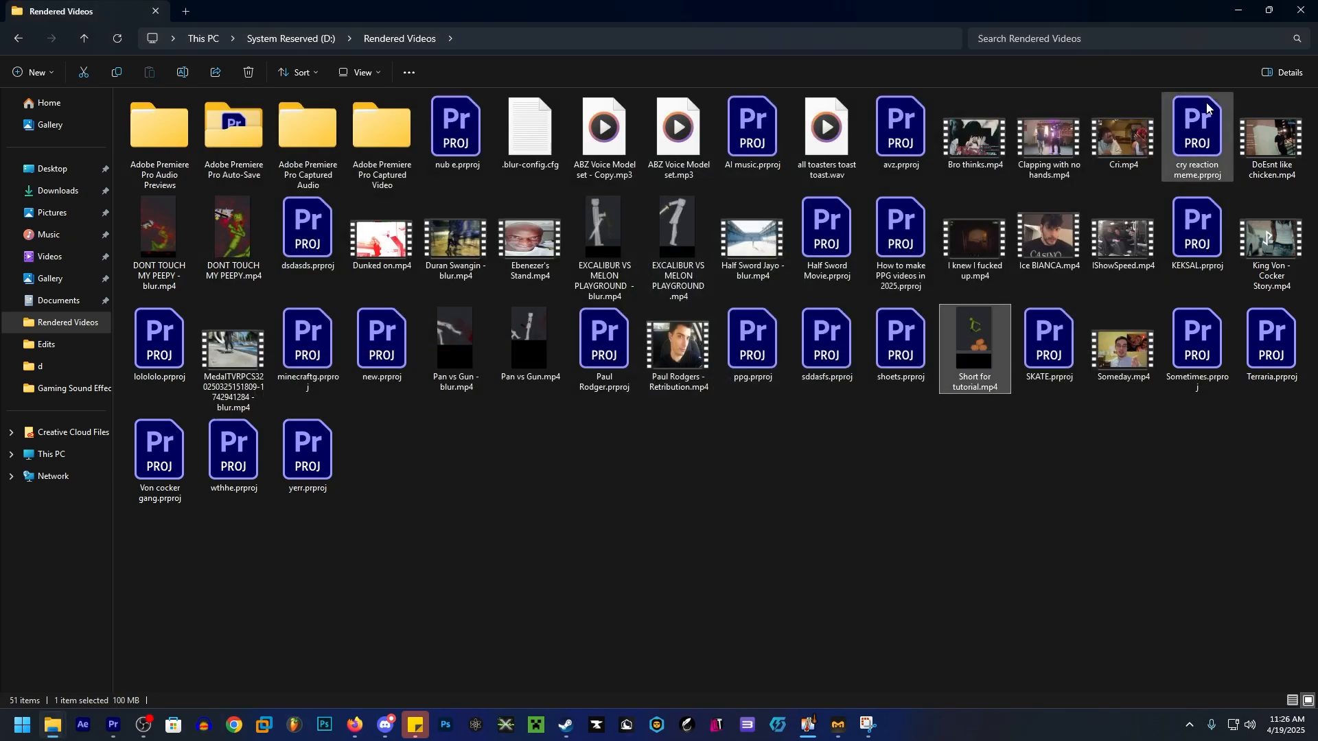
pyautogui.click(18, 730)
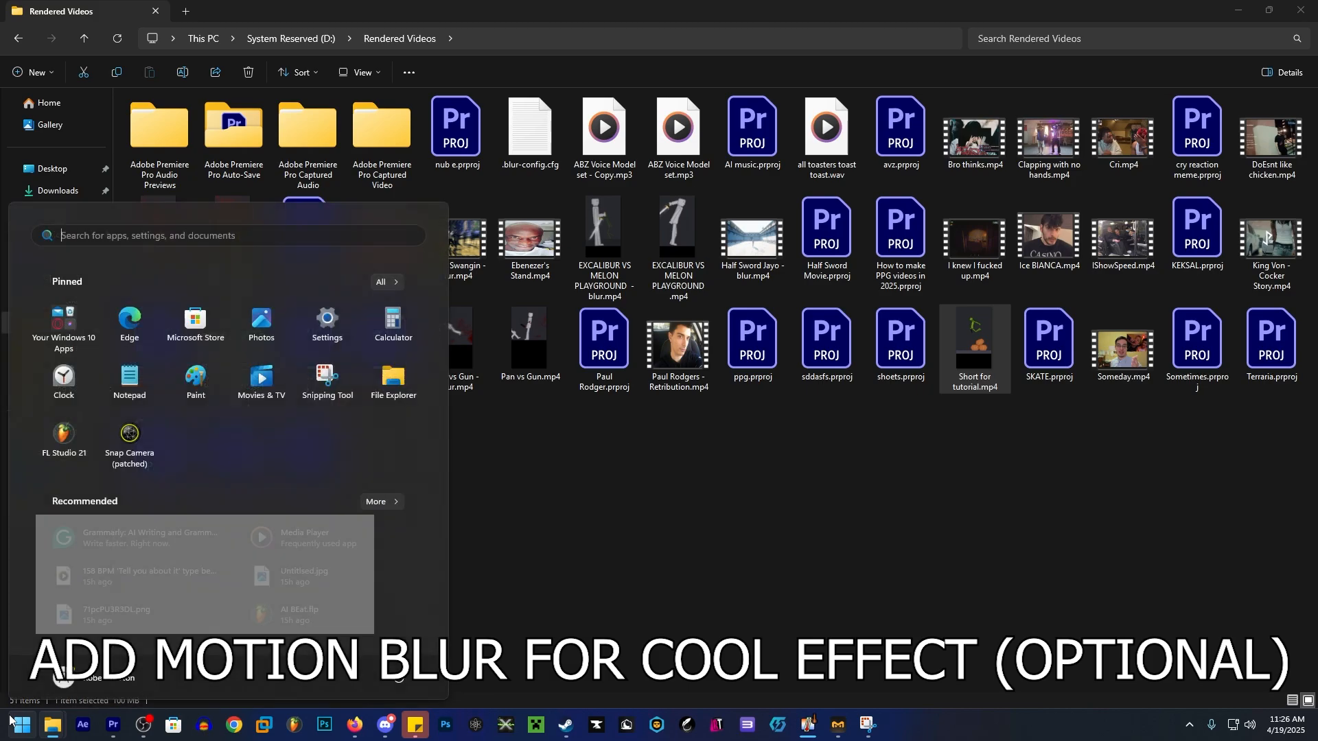
# Search 'blur' to launch tekno's blur, then close it after rendering
pyautogui.write('blur')
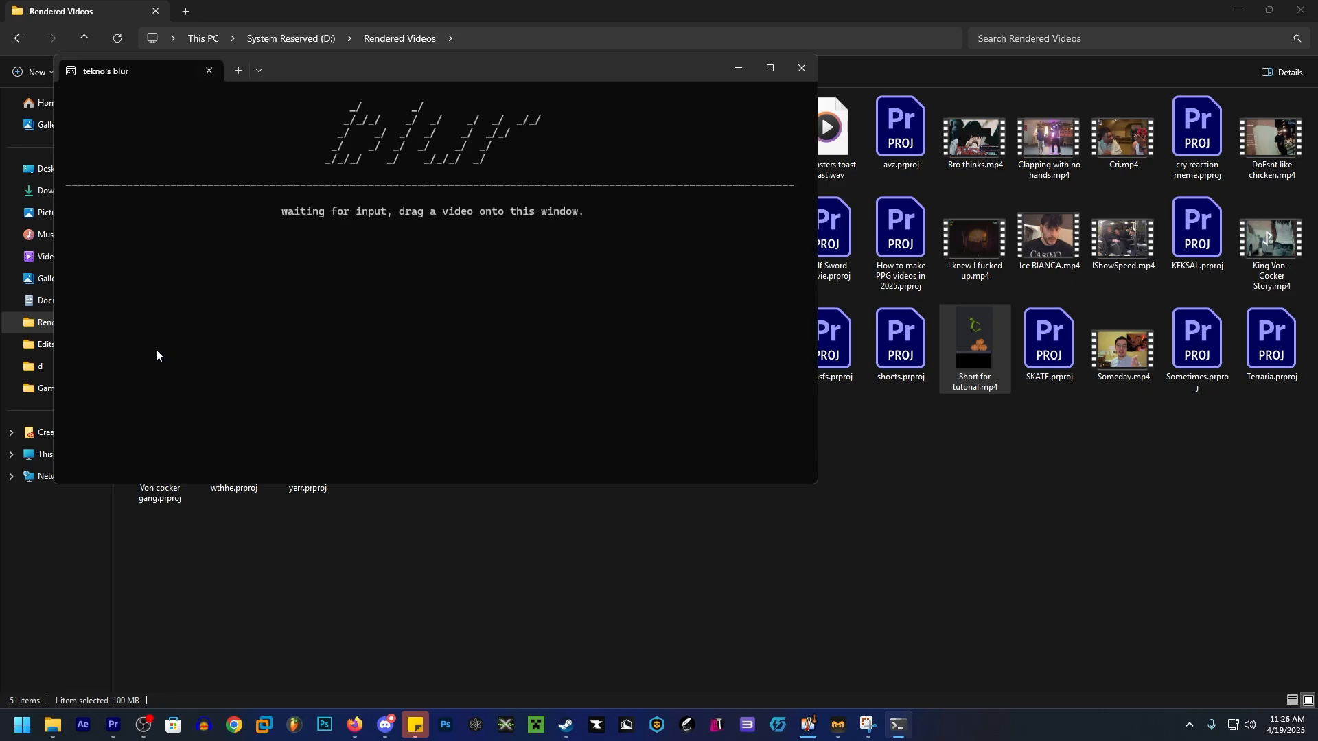
pyautogui.moveTo(301, 154)
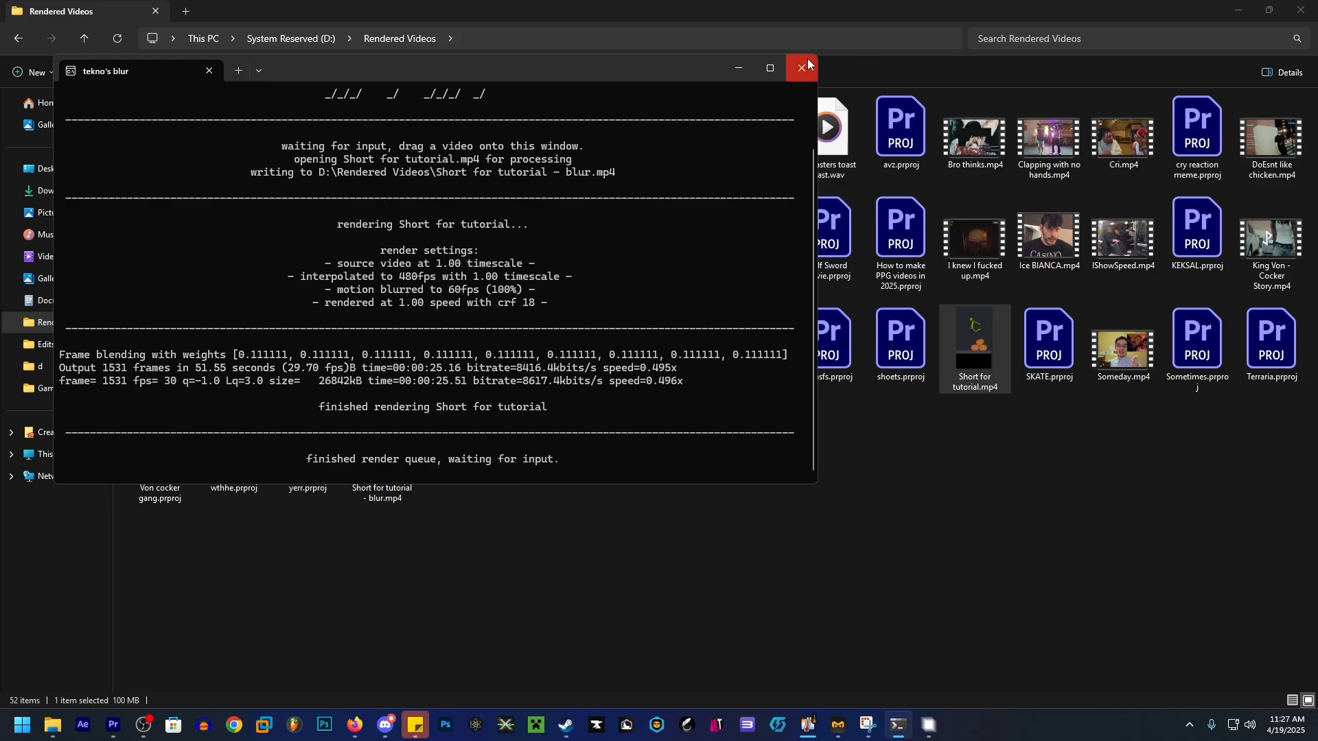
pyautogui.click(799, 68)
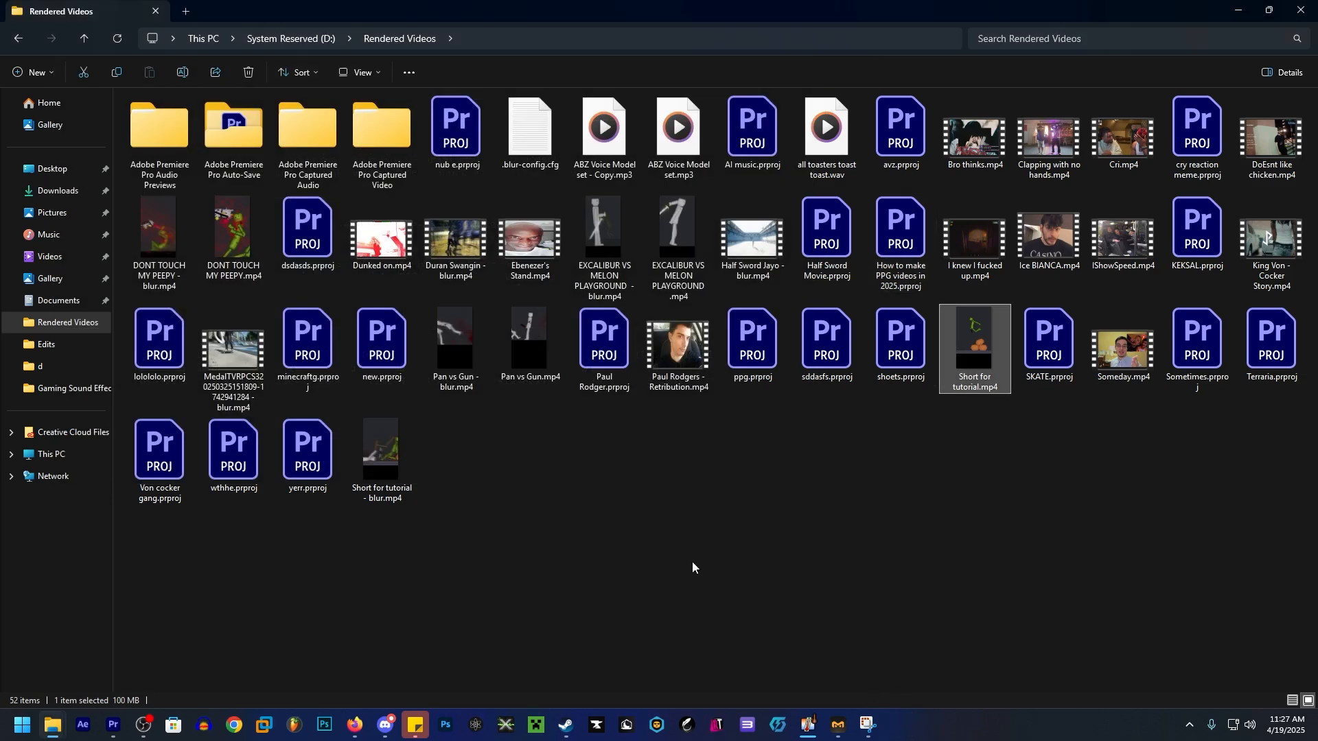
# Play 'Short for tutorial - blur.mp4' in Media Player in full screen
pyautogui.doubleClick(381, 451)
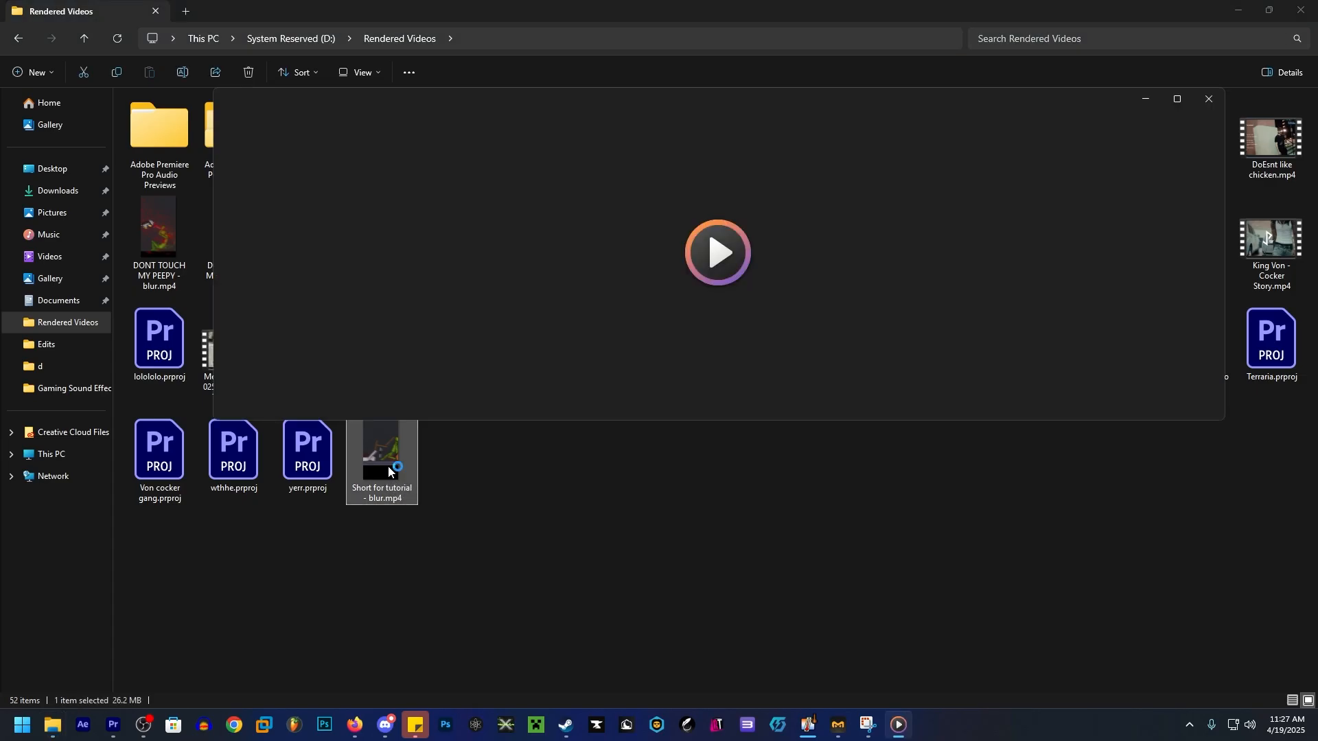
pyautogui.click(716, 254)
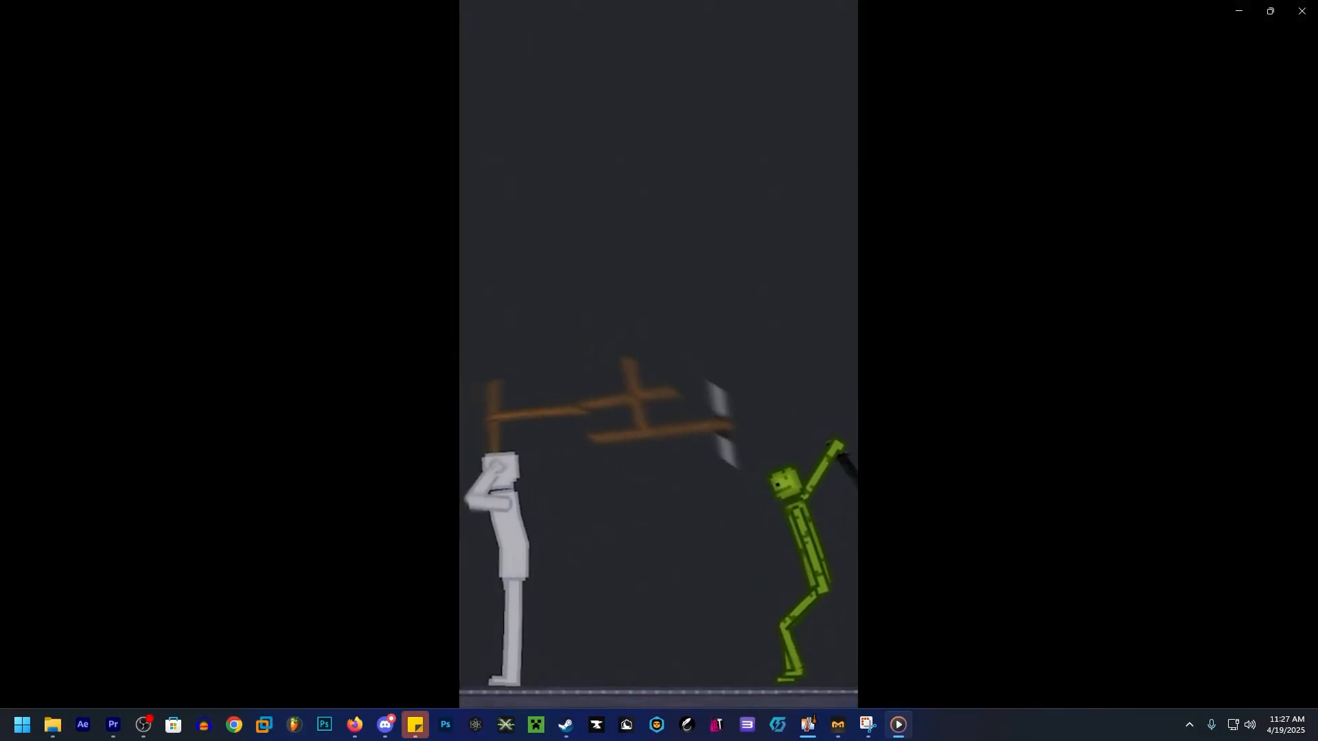